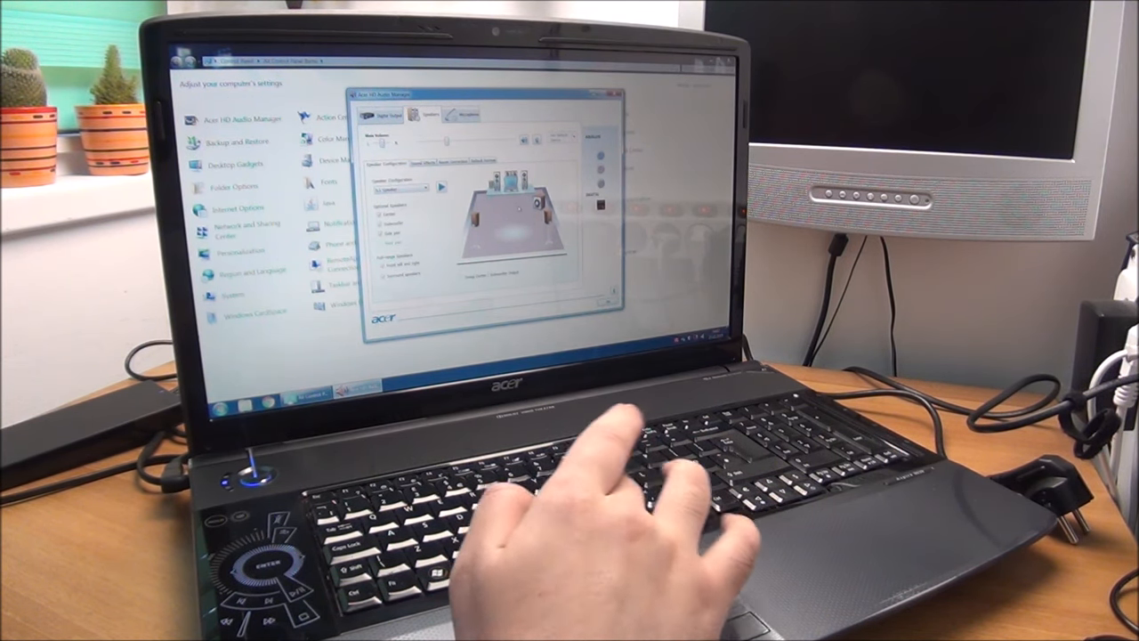
mouse_move(623, 534)
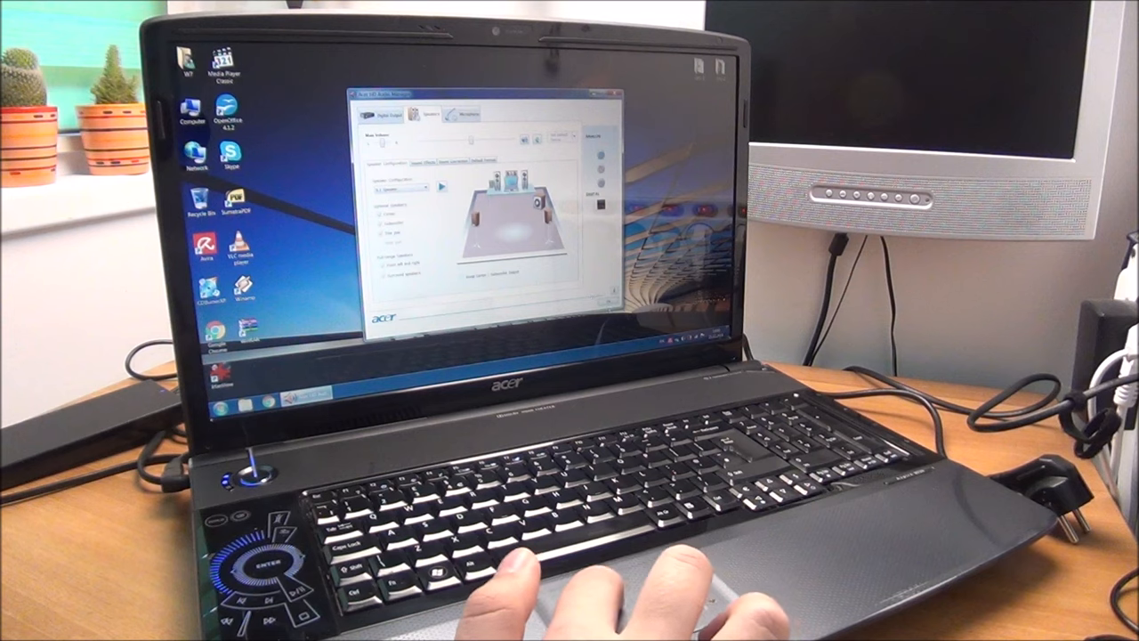
Close the Acer HD Audio Manager speaker configuration window
click(593, 96)
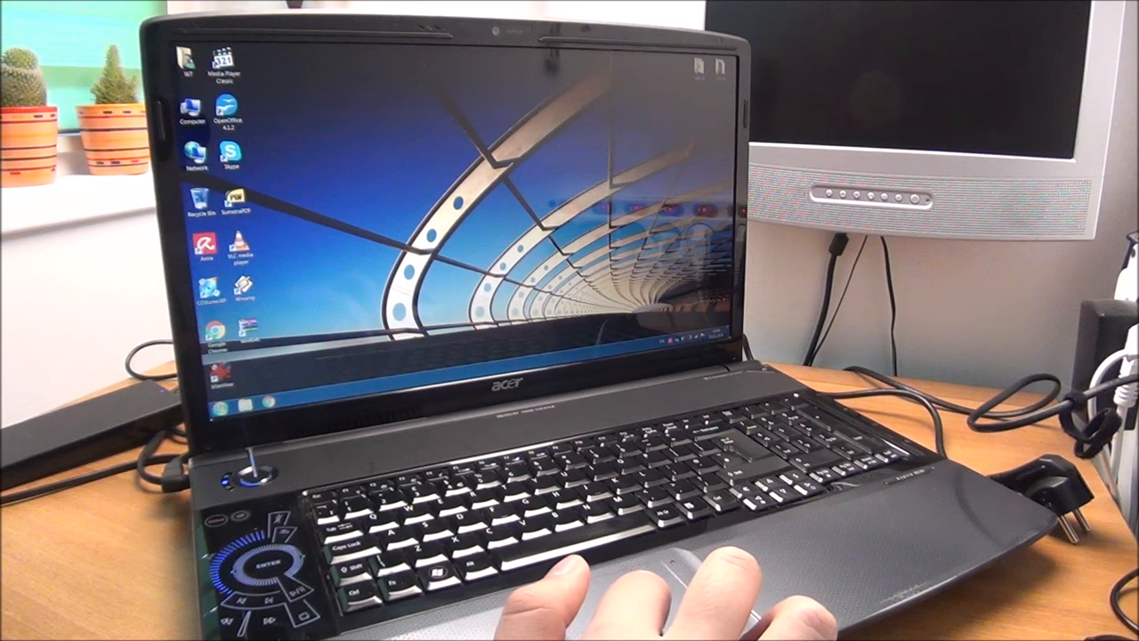
In Device Manager, collapse Processors, expand sound controllers, and bring up NVIDIA's driver uninstaller
click(213, 391)
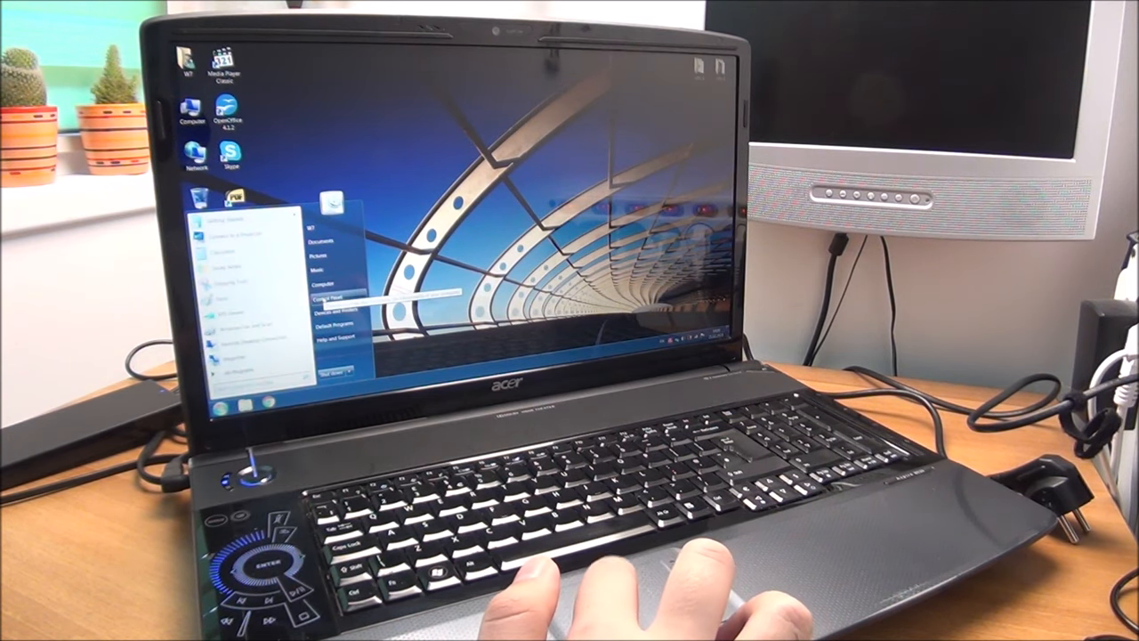
click(327, 293)
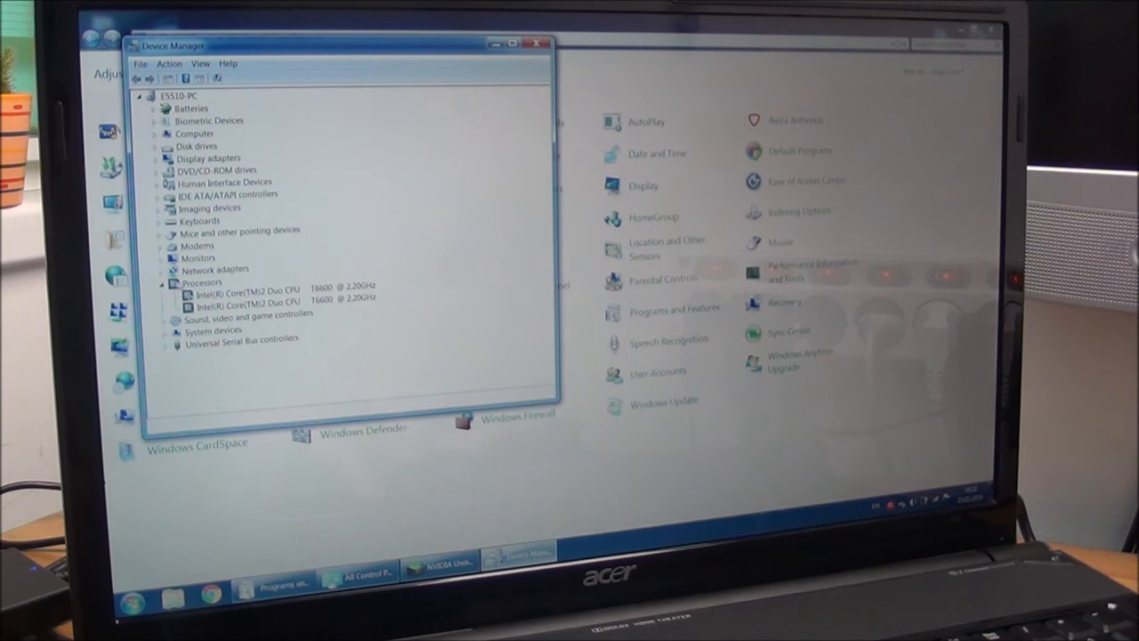
click(164, 282)
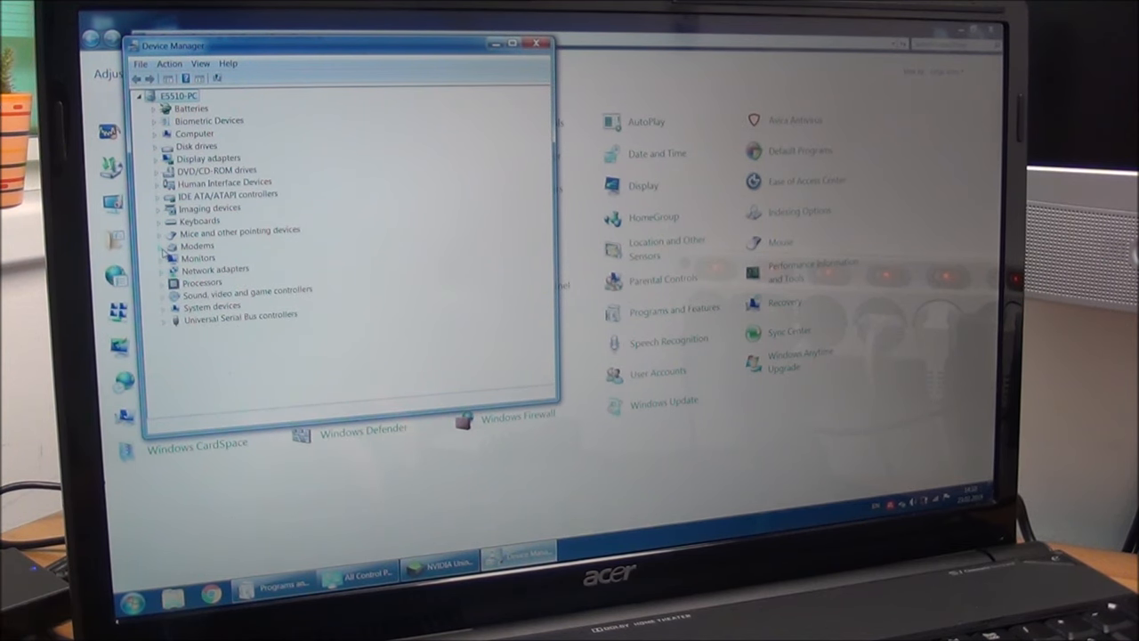
click(160, 289)
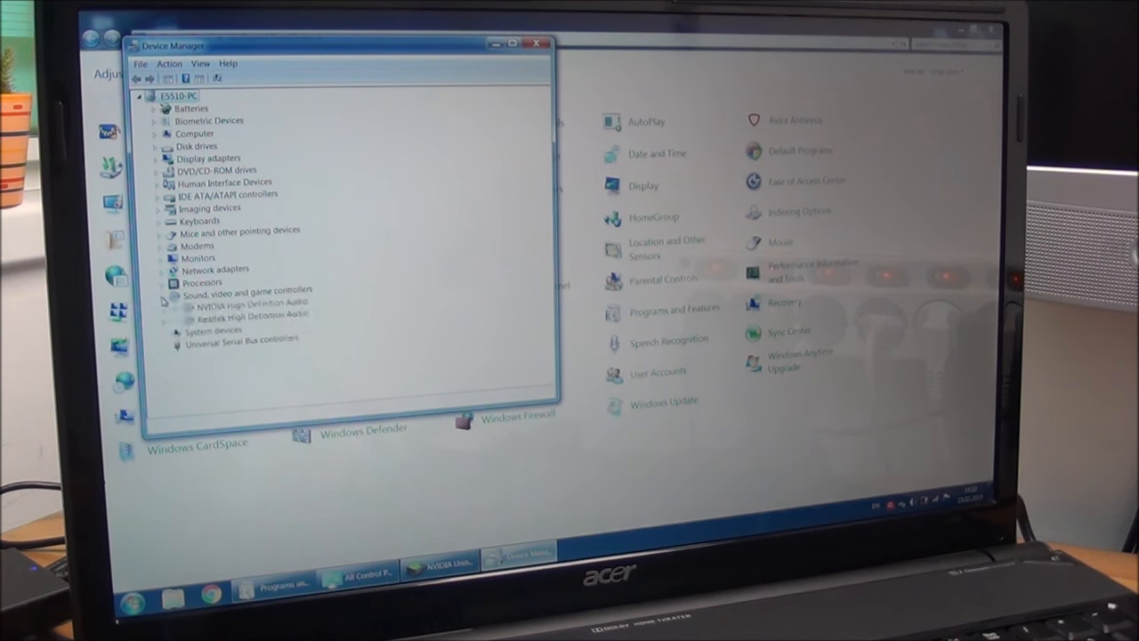
click(249, 302)
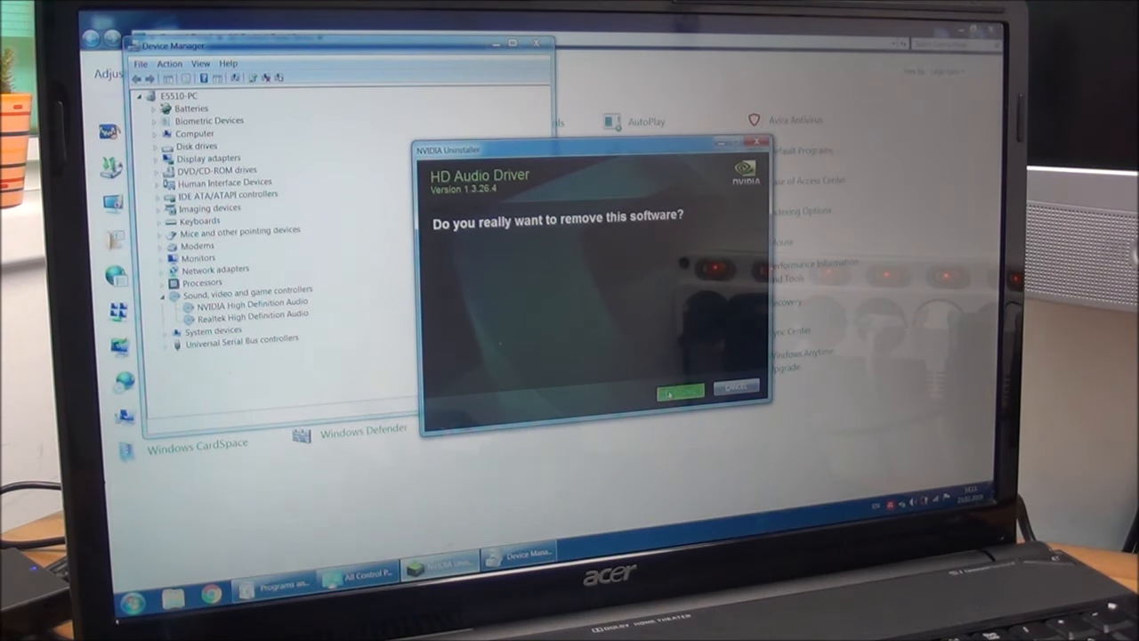
Uninstall the NVIDIA HD Audio Driver and choose Restart Later
click(679, 390)
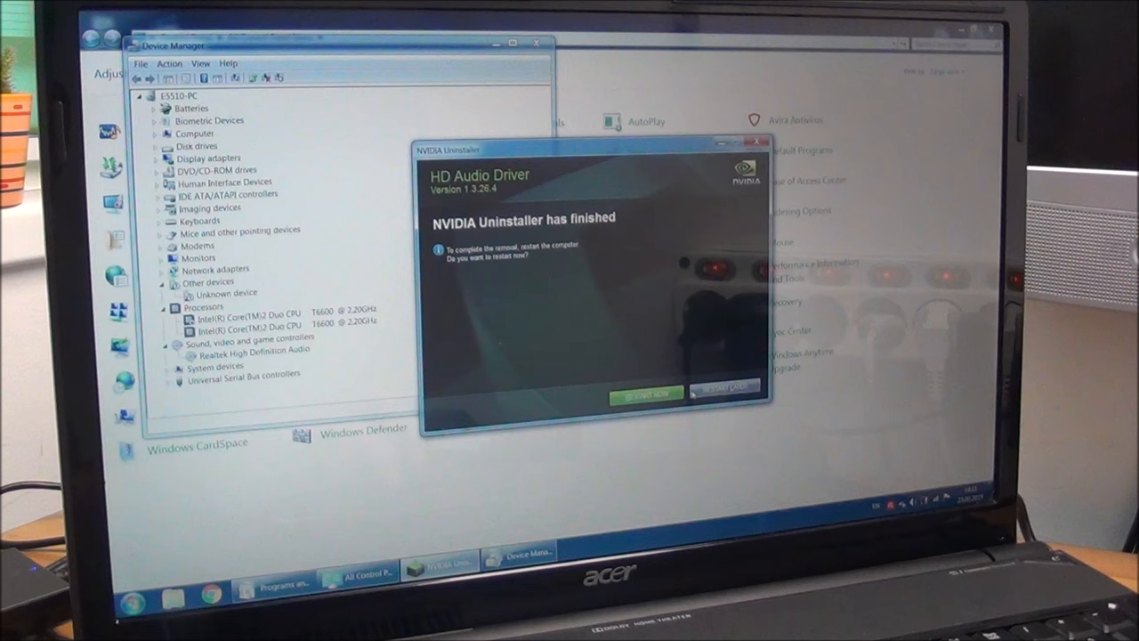
click(725, 388)
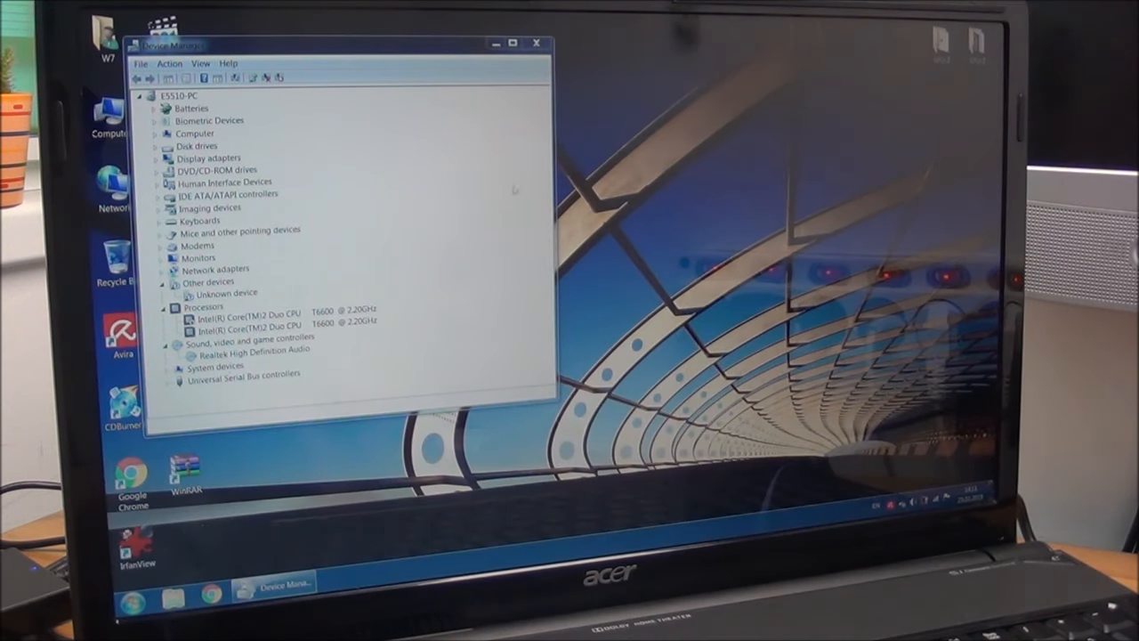
Reopen Control Panel and Acer HD Audio Manager, then return to Device Manager
click(127, 590)
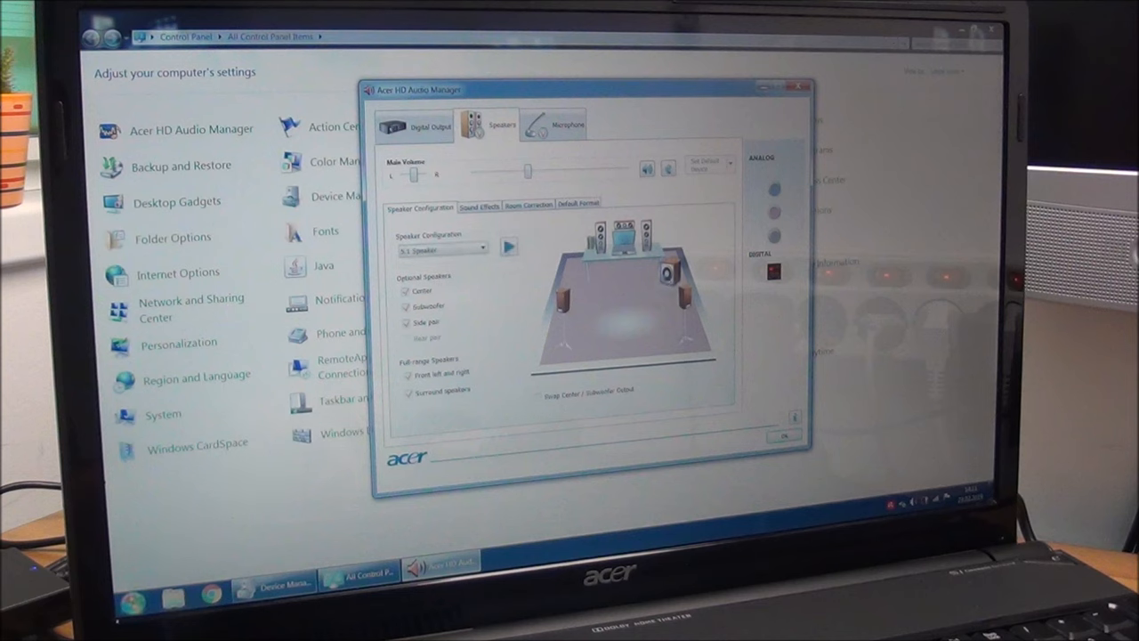
click(97, 590)
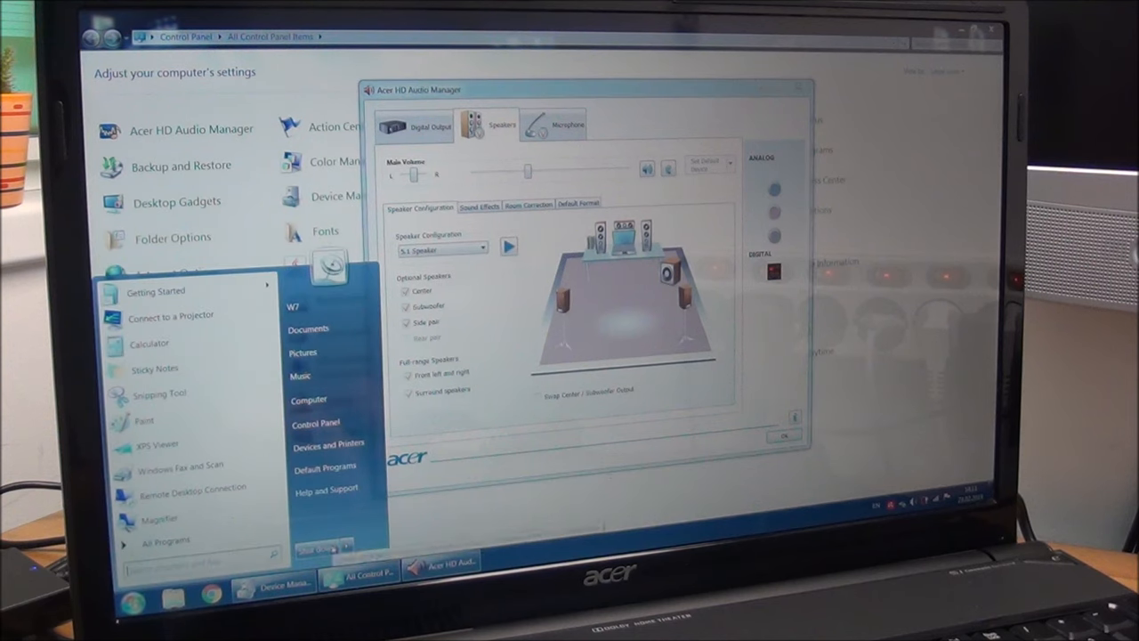
click(336, 546)
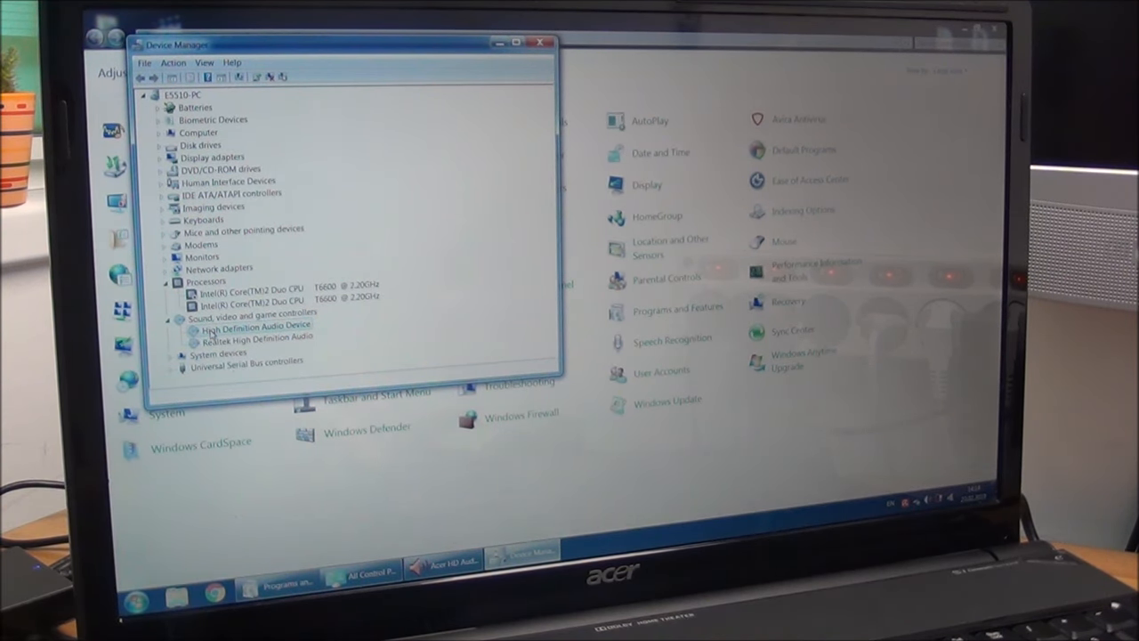
Check the High Definition Audio Device's properties and disable the device
right_click(256, 325)
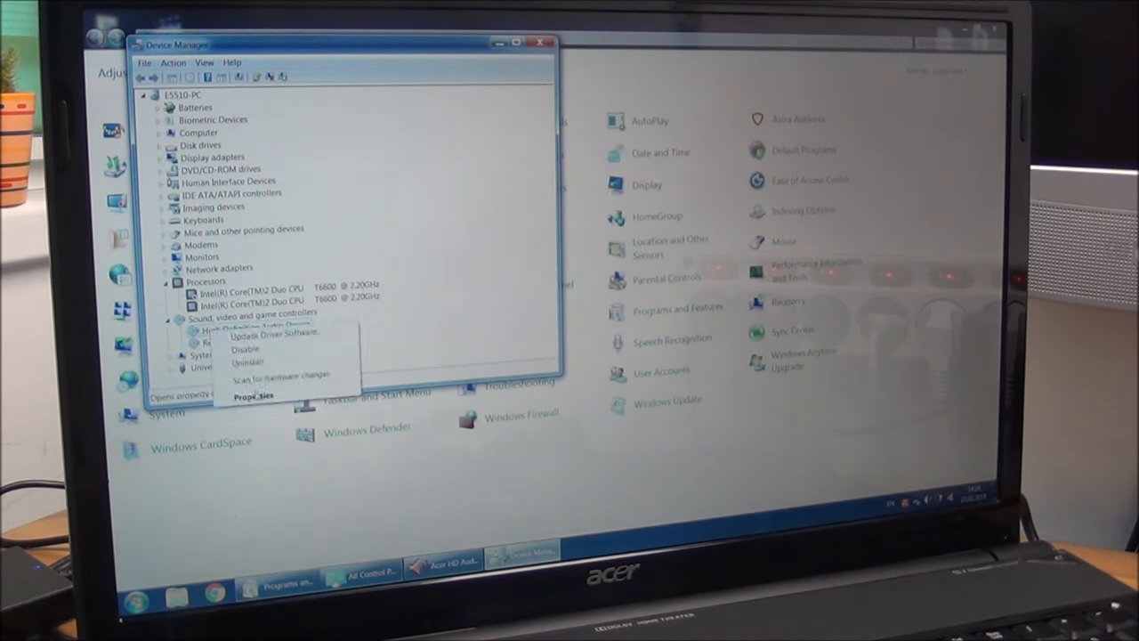
click(255, 395)
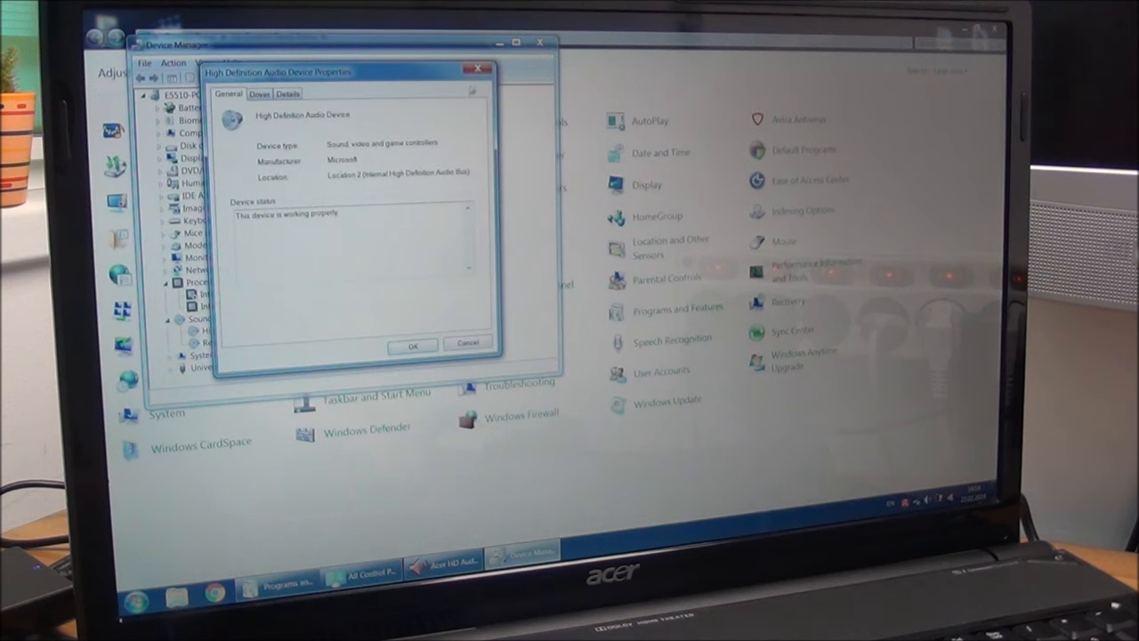
click(412, 345)
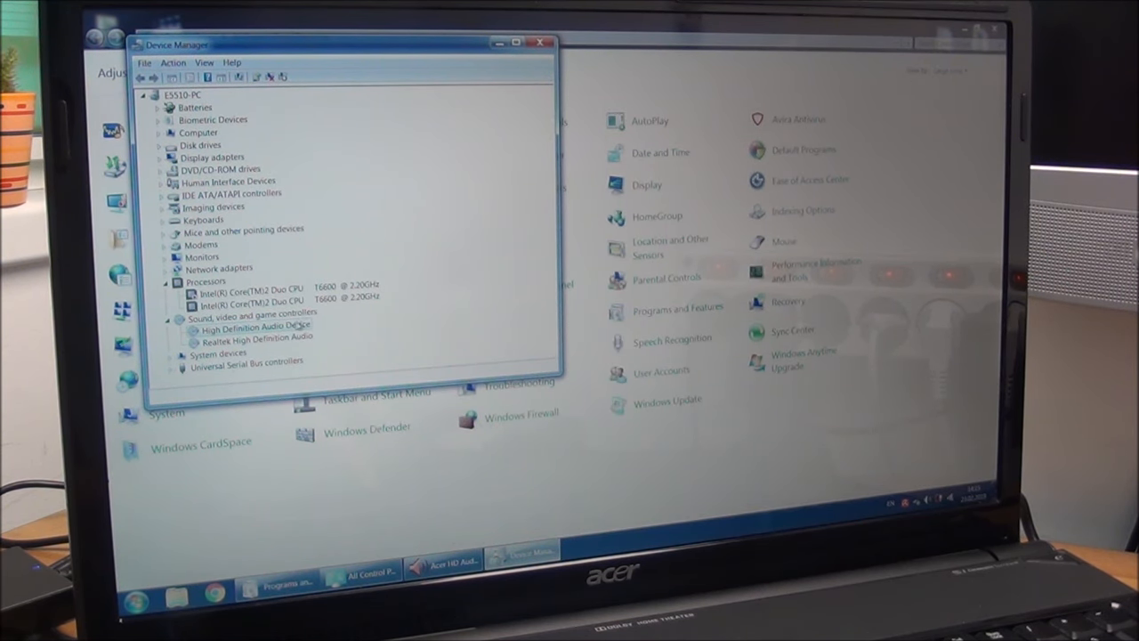
right_click(254, 326)
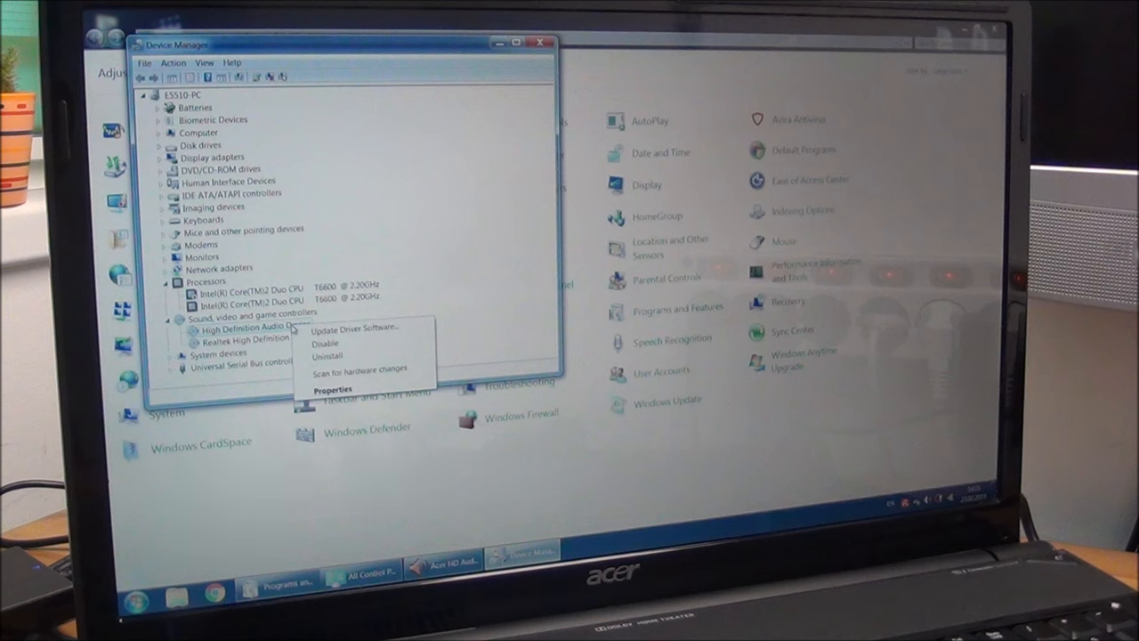
click(325, 342)
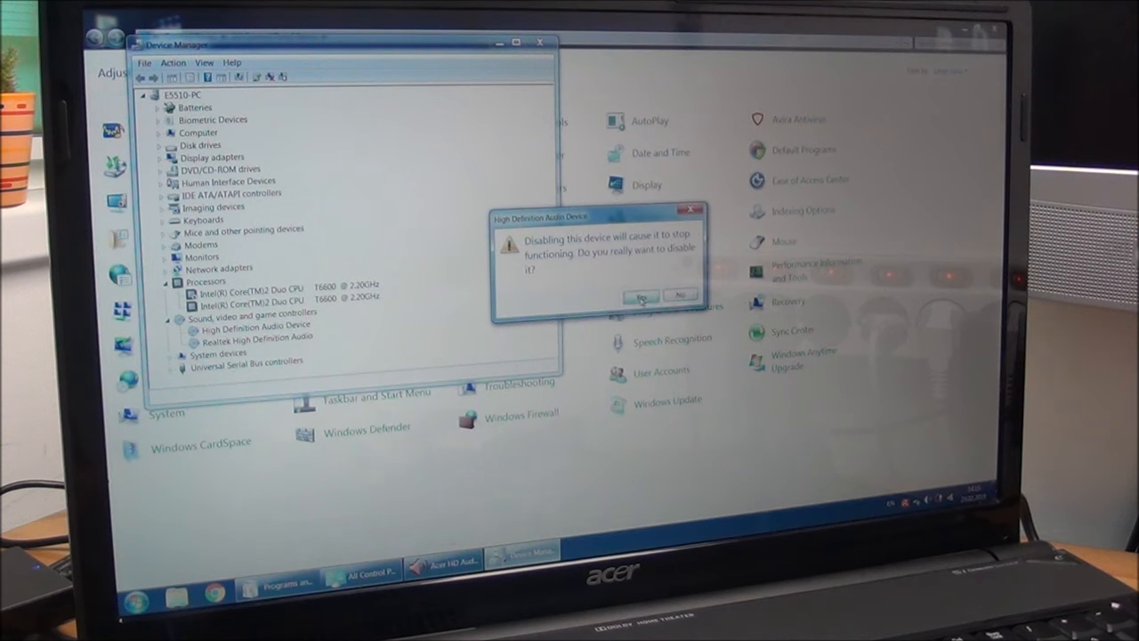
click(641, 294)
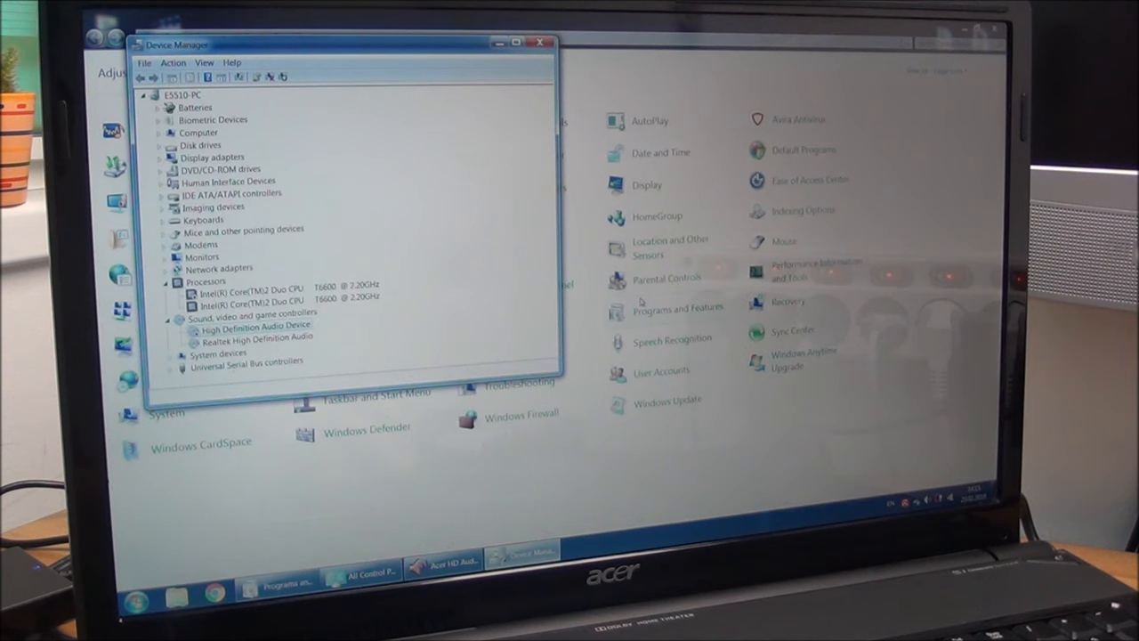
click(443, 567)
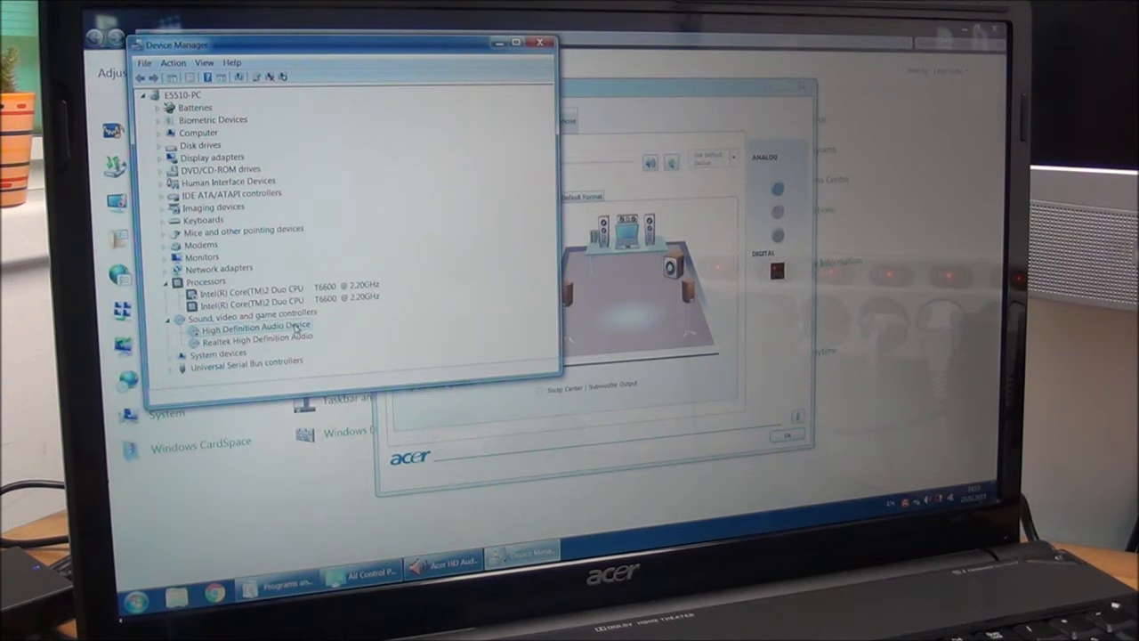
Uninstall the disabled High Definition Audio Device and close Acer HD Audio Manager
right_click(250, 326)
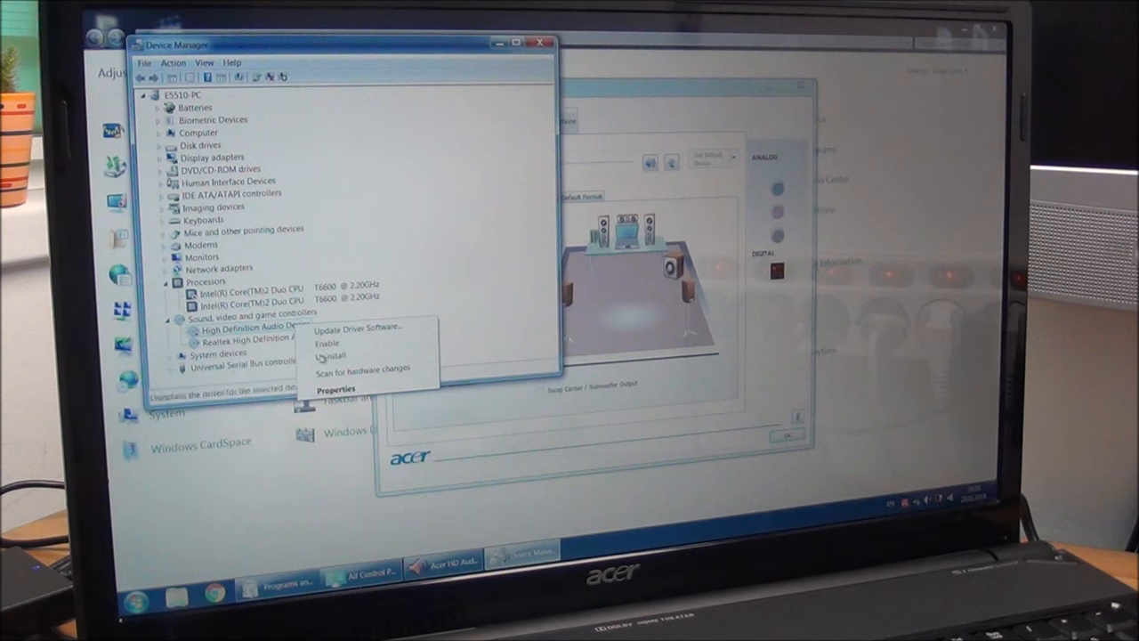
click(331, 356)
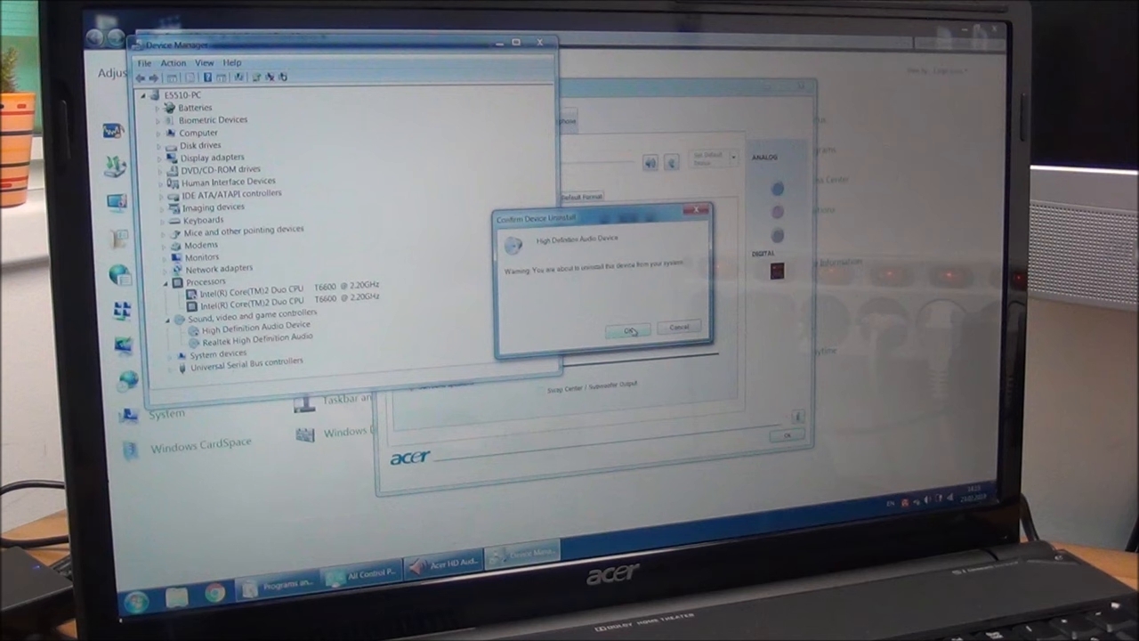
click(628, 327)
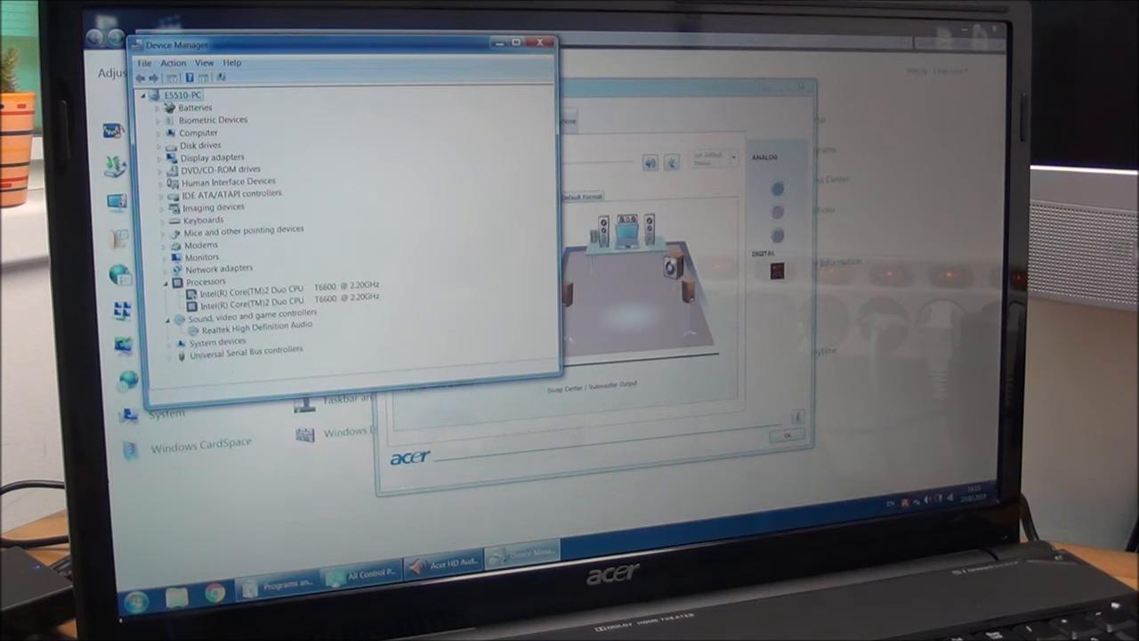
click(441, 568)
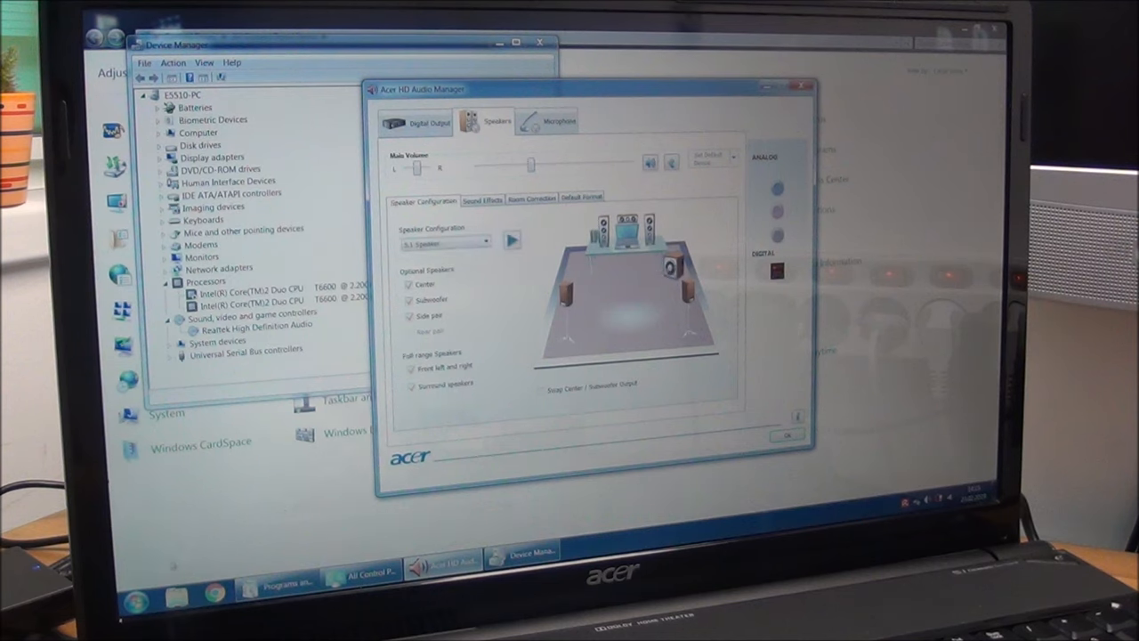
click(135, 597)
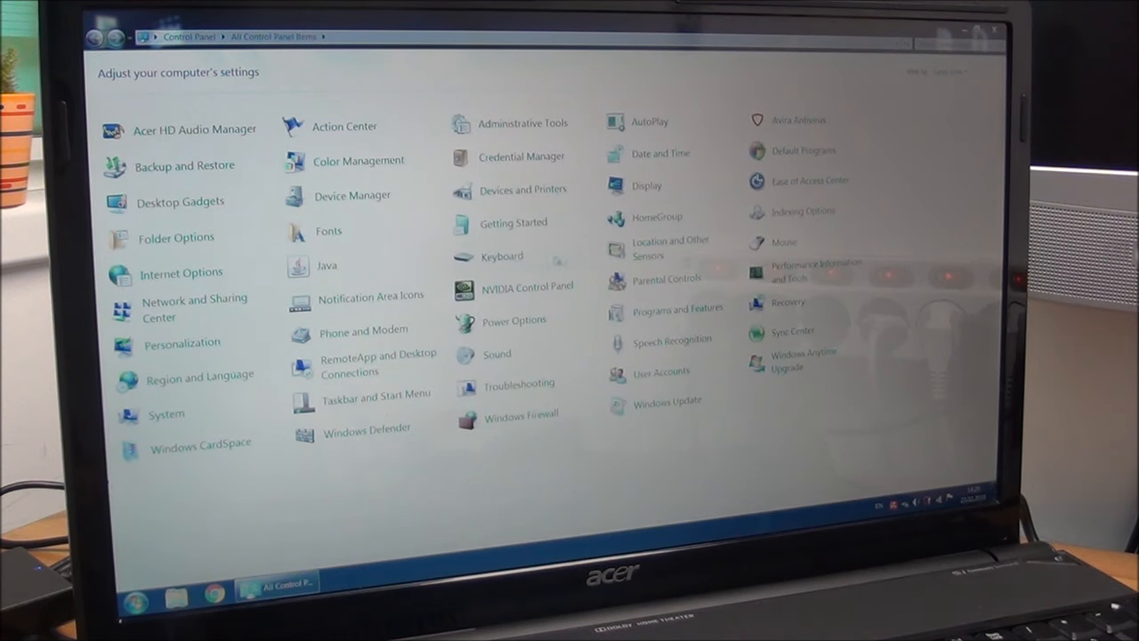
mouse_move(379, 365)
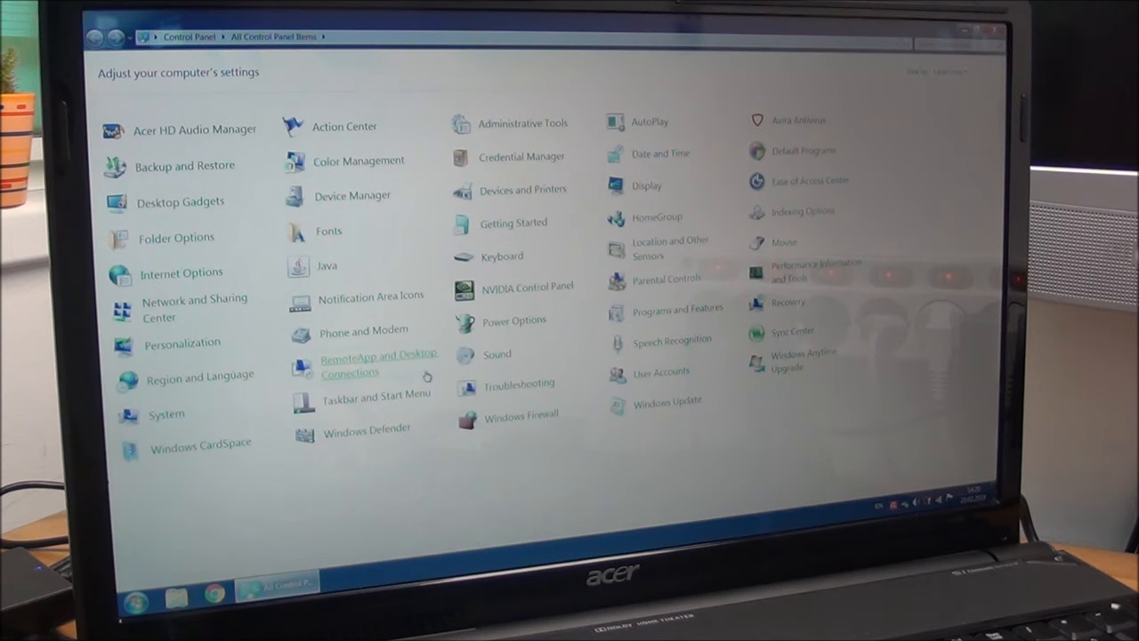
Open Programs and Features from All Control Panel Items
click(378, 365)
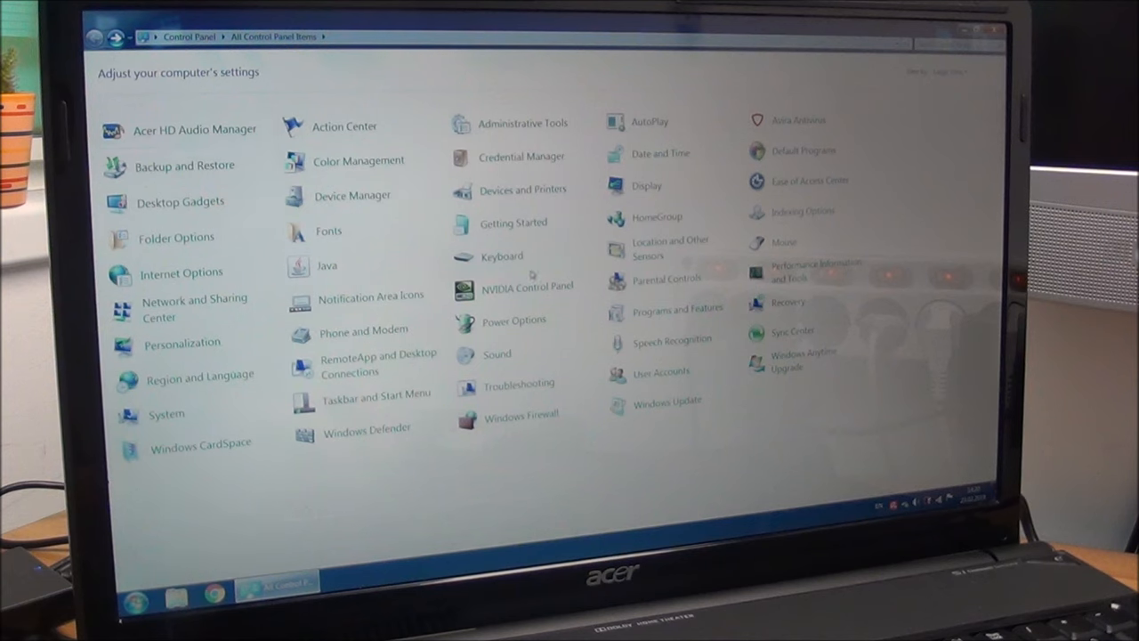
mouse_move(672, 329)
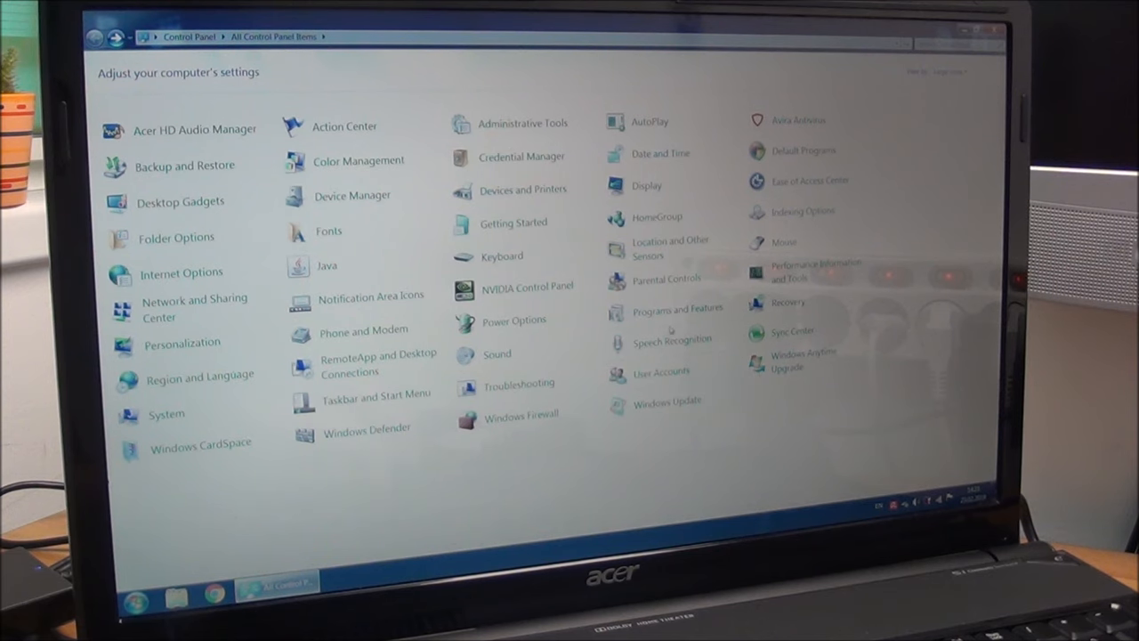
click(678, 309)
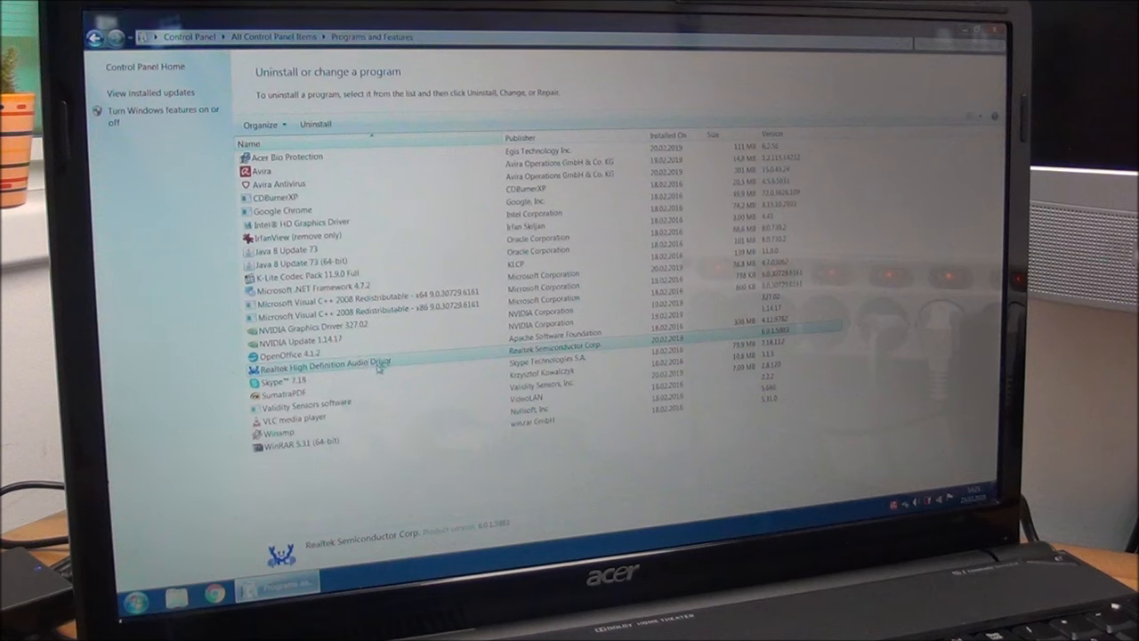
Start uninstalling Realtek High Definition Audio Driver, confirming complete removal in InstallShield
double_click(320, 365)
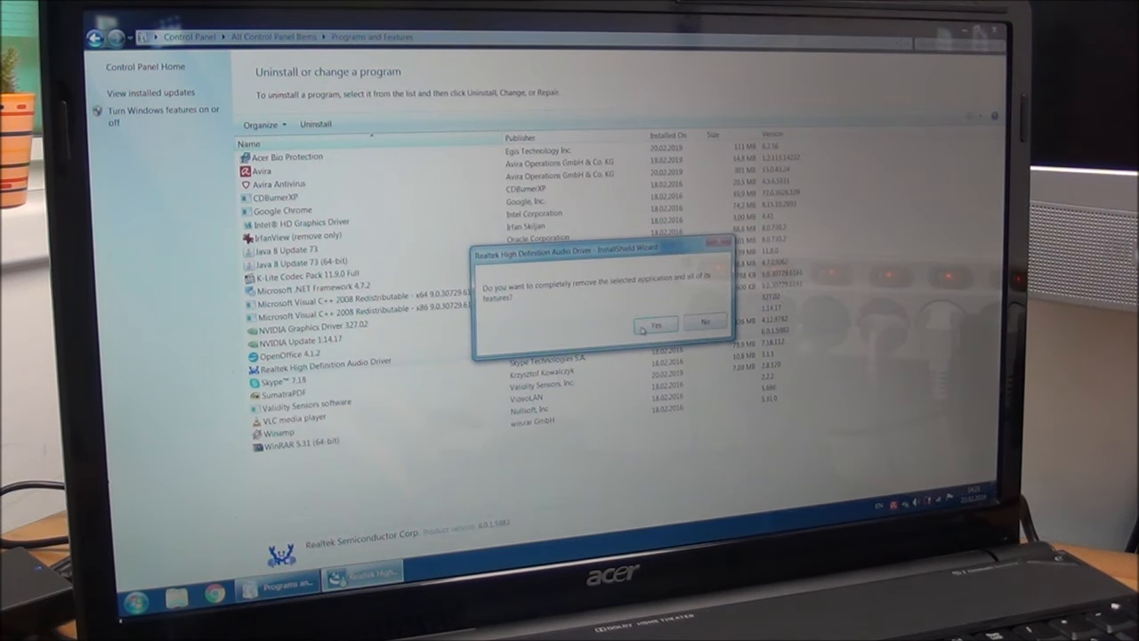
click(656, 322)
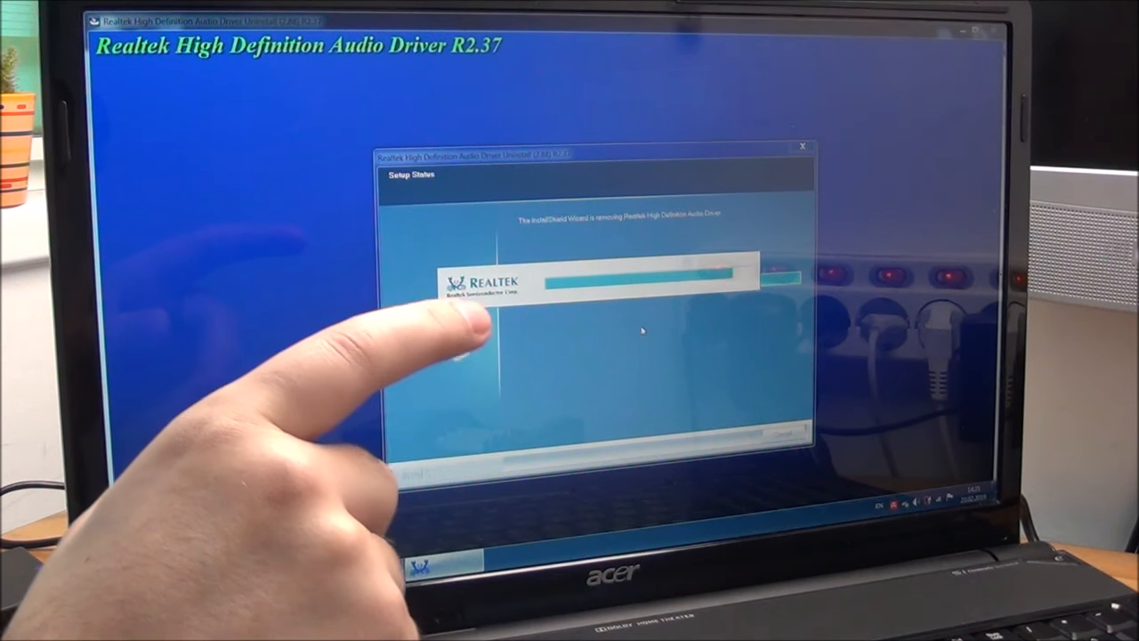
mouse_move(534, 400)
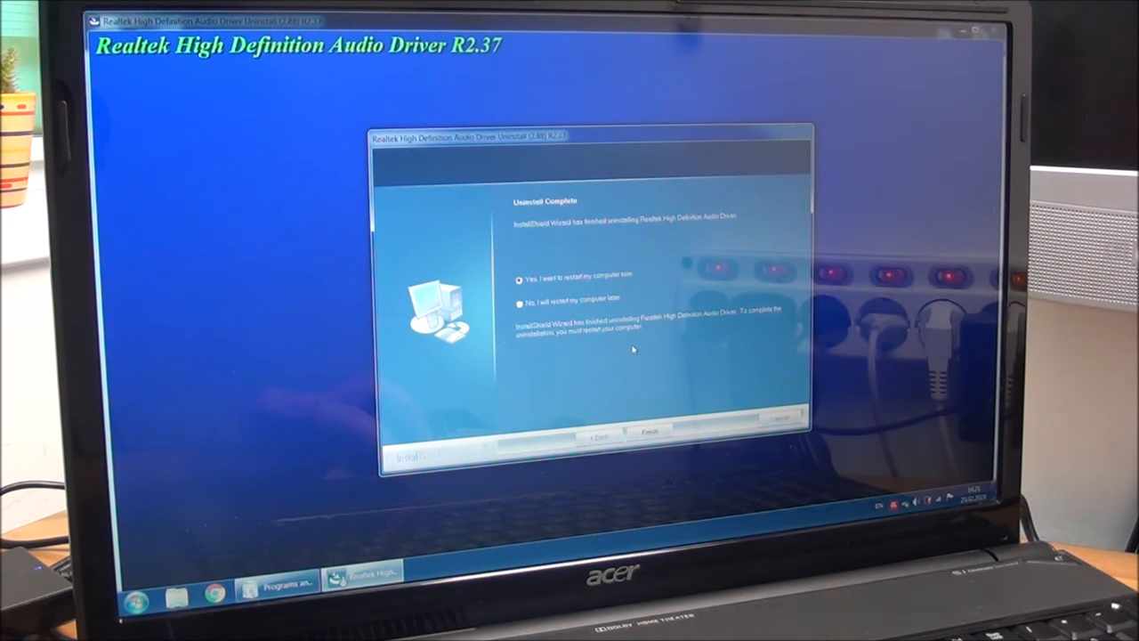
Finish the Realtek InstallShield Wizard once the driver is removed
click(650, 433)
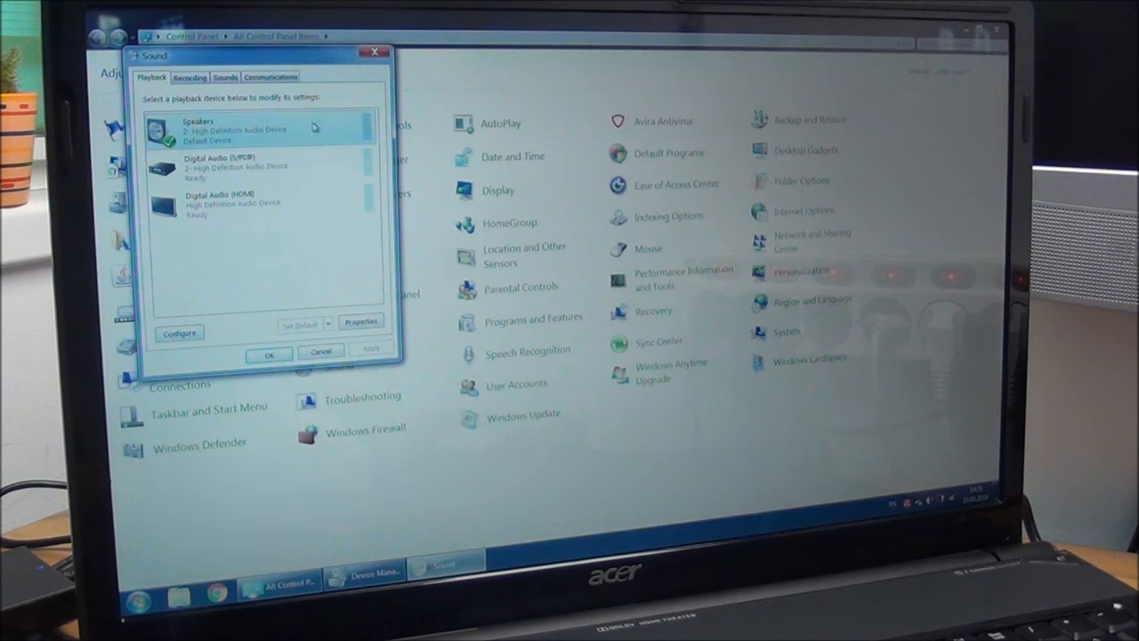
Inspect the Speakers playback device options, then toggle Device Manager's Processors category
right_click(235, 129)
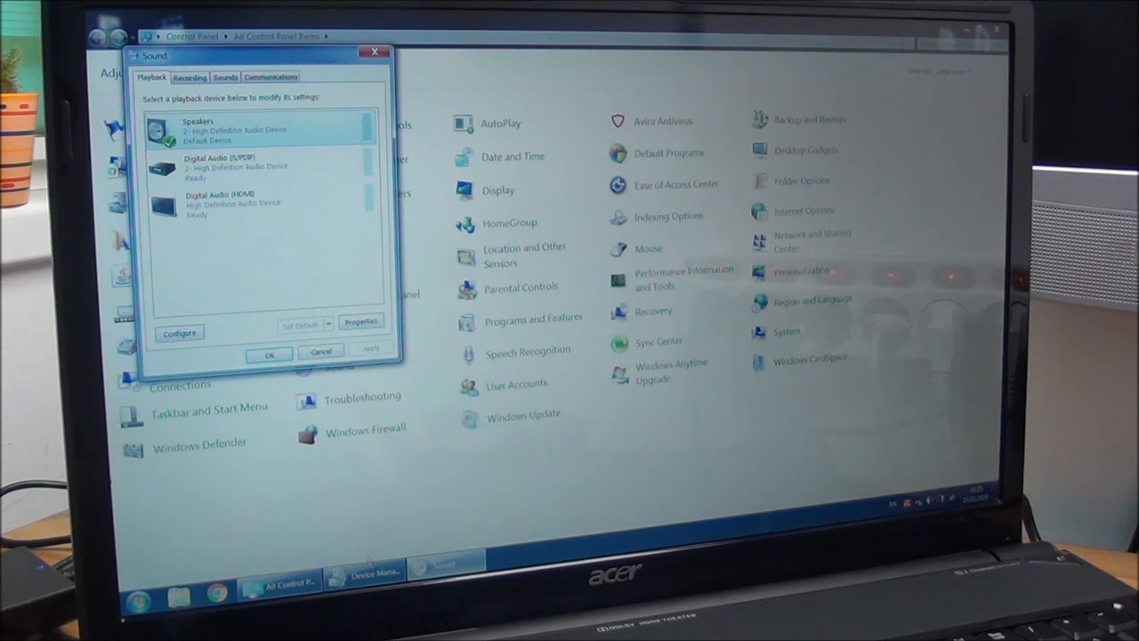
click(364, 569)
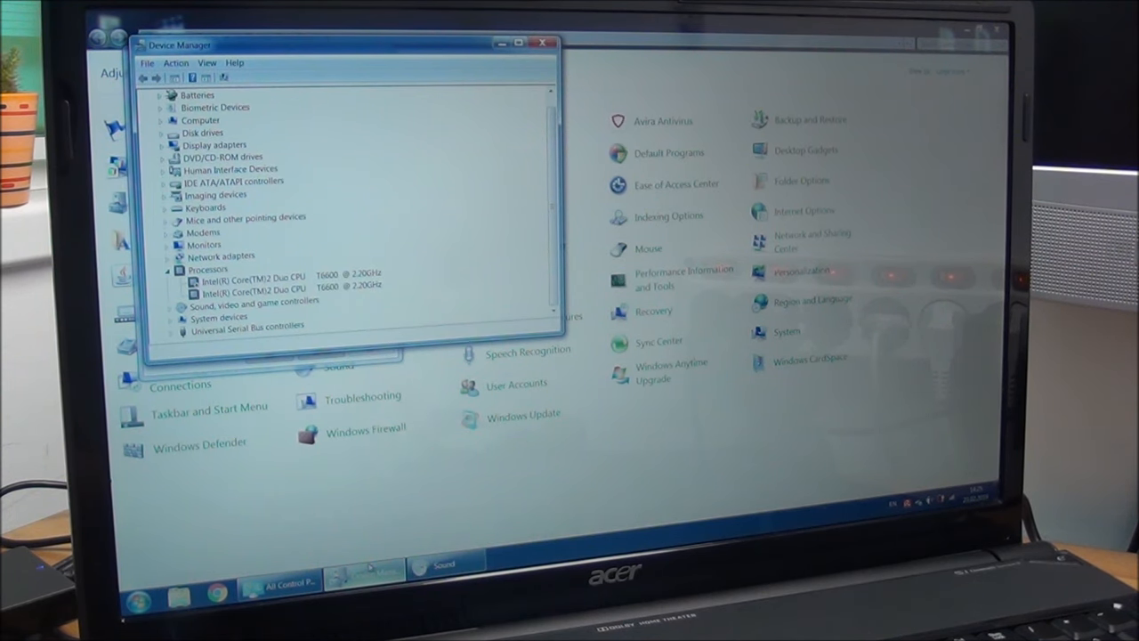
click(181, 269)
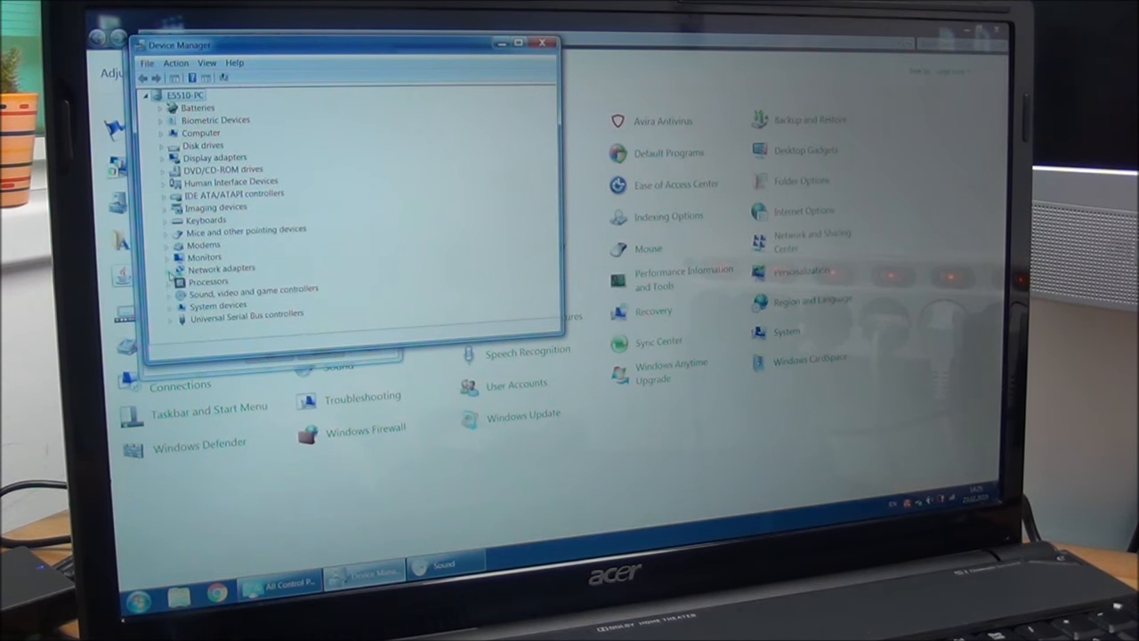
click(174, 281)
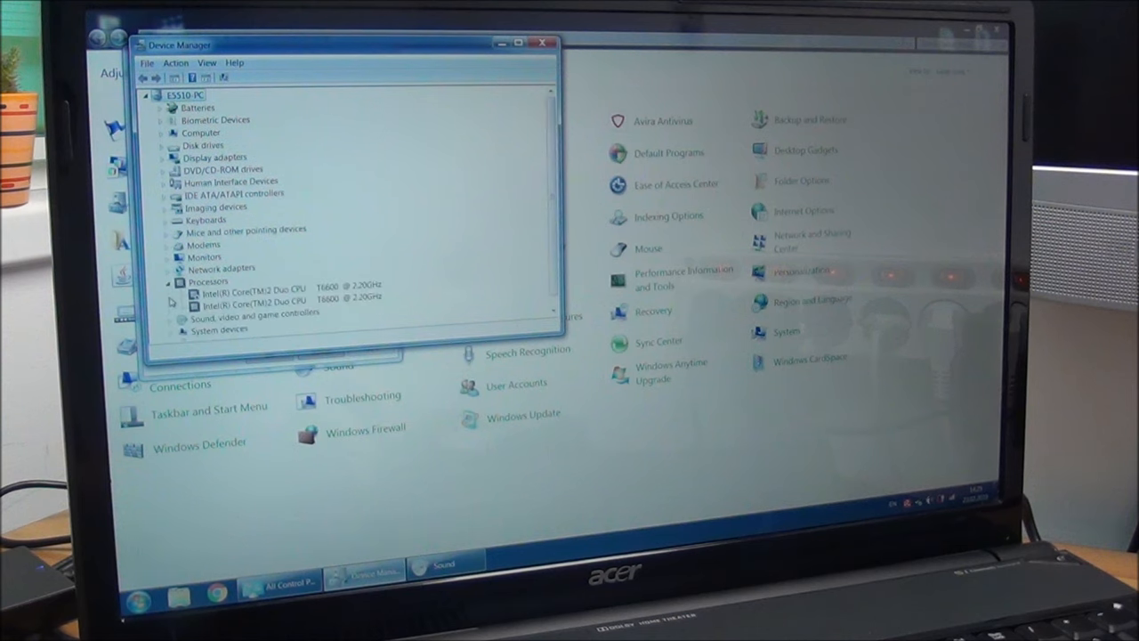
click(171, 289)
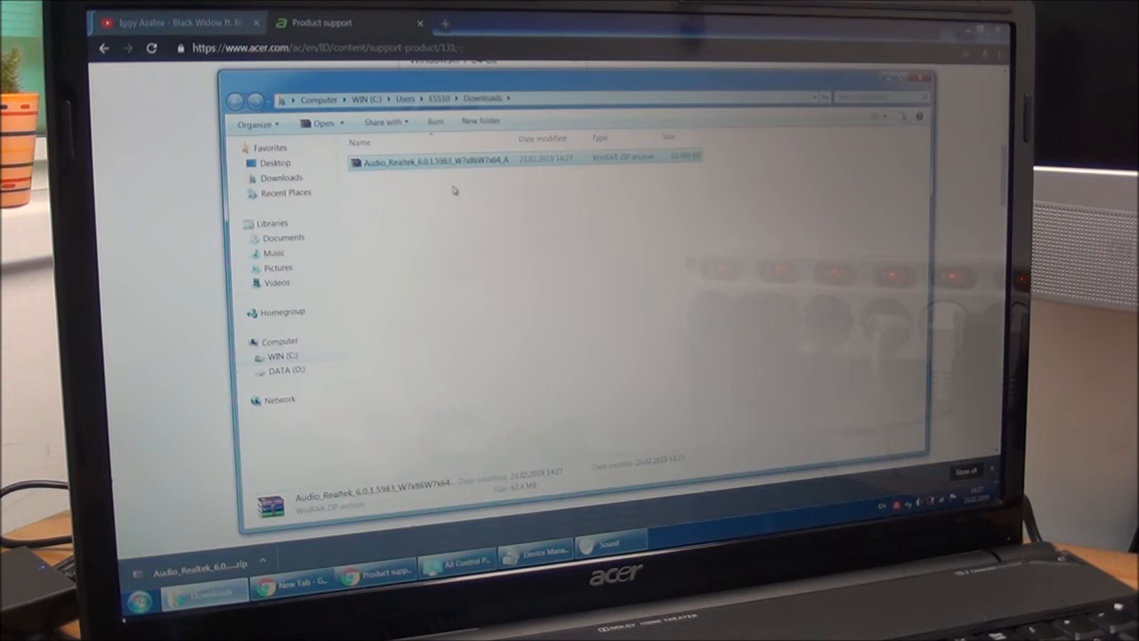
Extract the Realtek audio driver ZIP in Downloads and launch its Setup installer
right_click(436, 162)
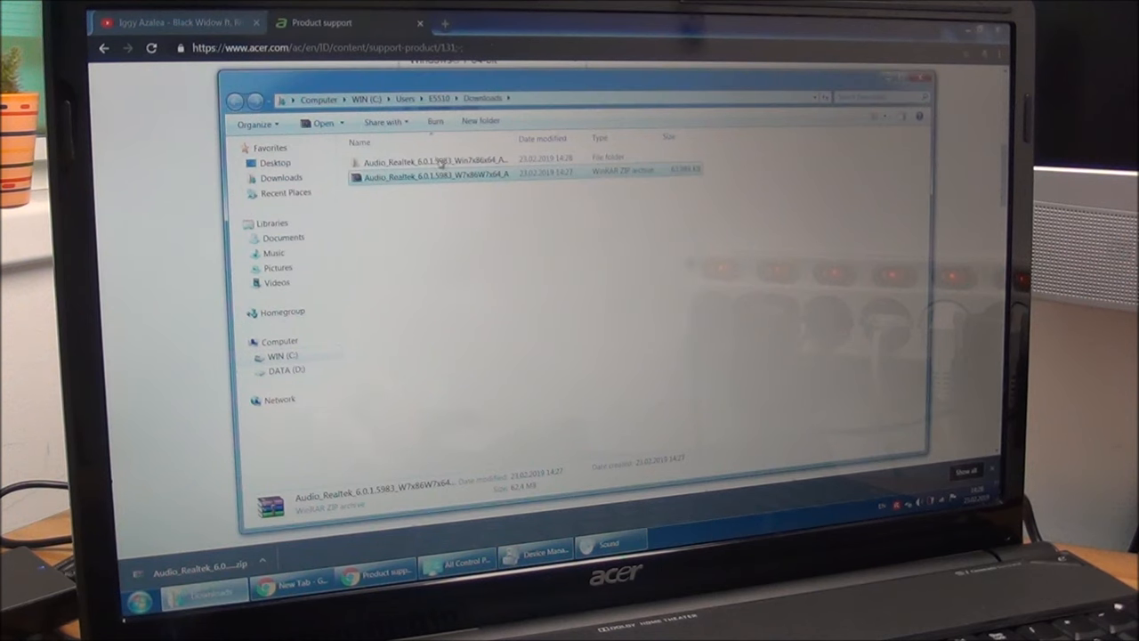
double_click(431, 160)
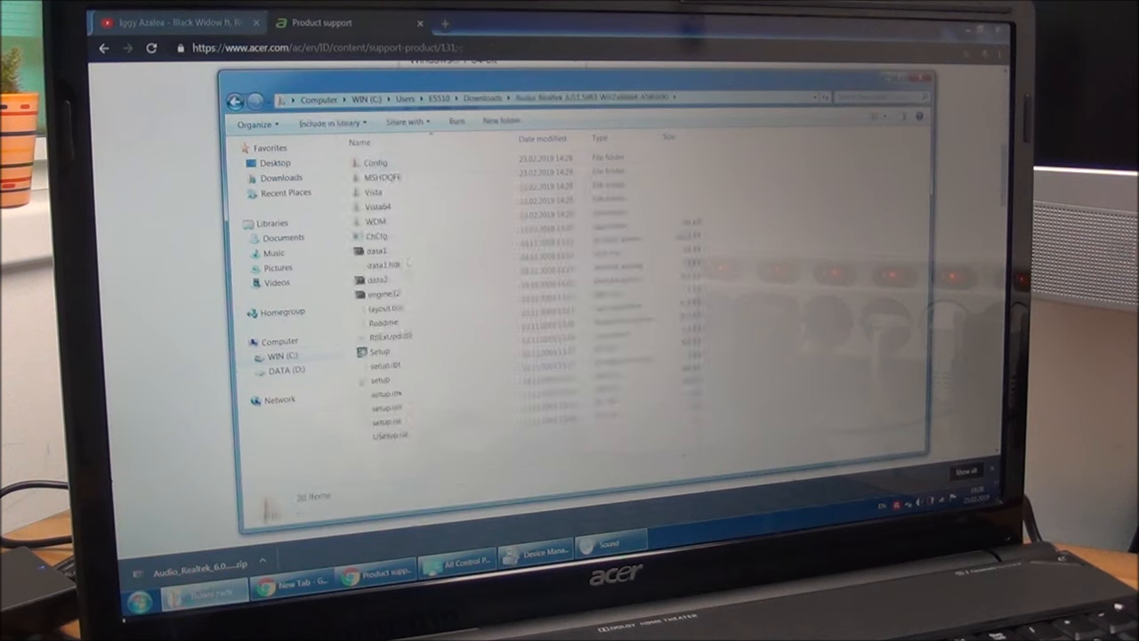
click(380, 350)
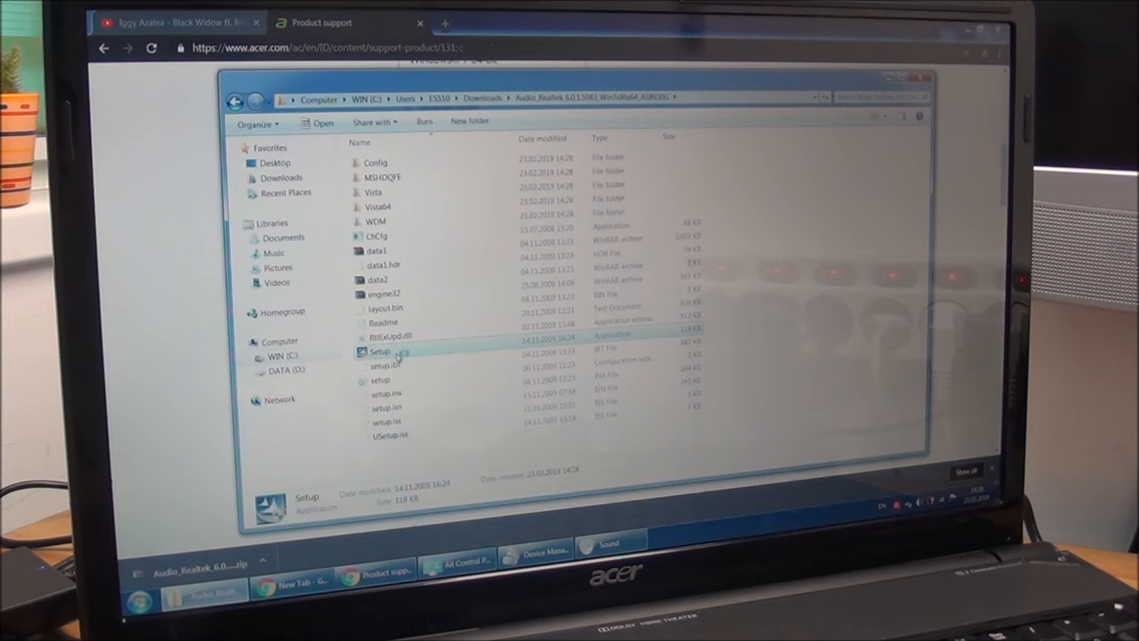
double_click(380, 350)
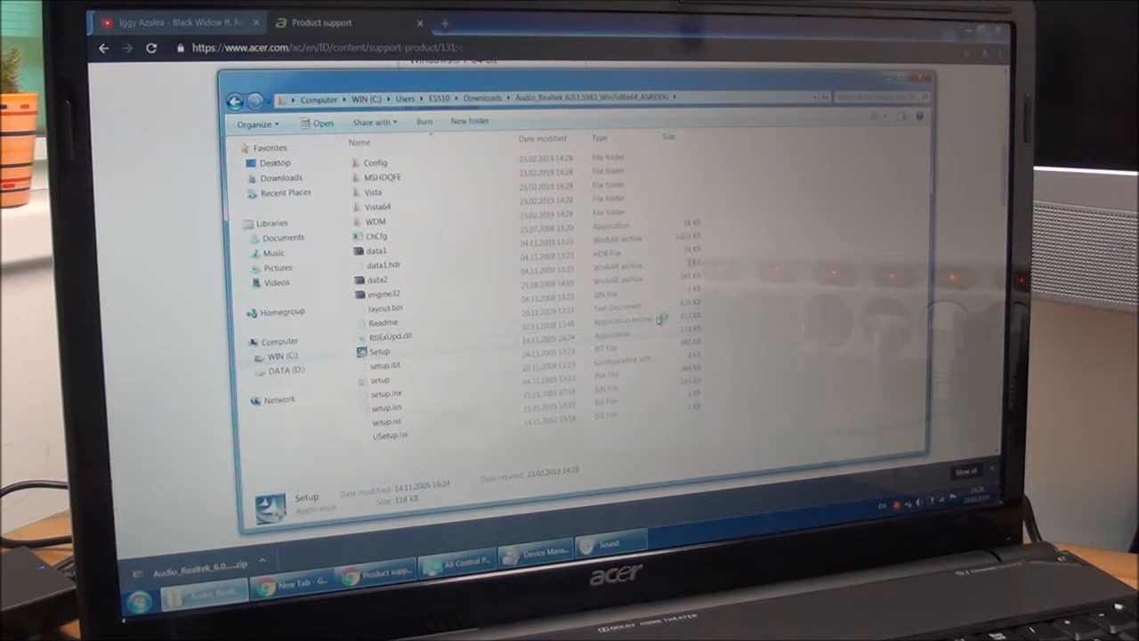
double_click(379, 350)
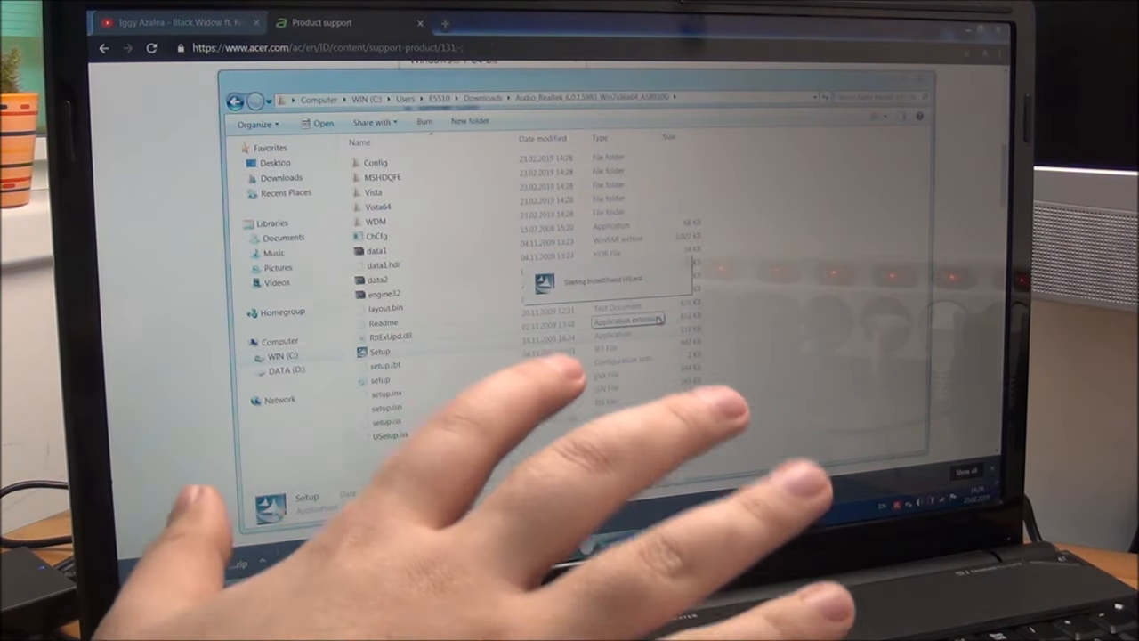
Run the Realtek Setup and install the High Definition Audio Driver through the InstallShield wizard
double_click(380, 350)
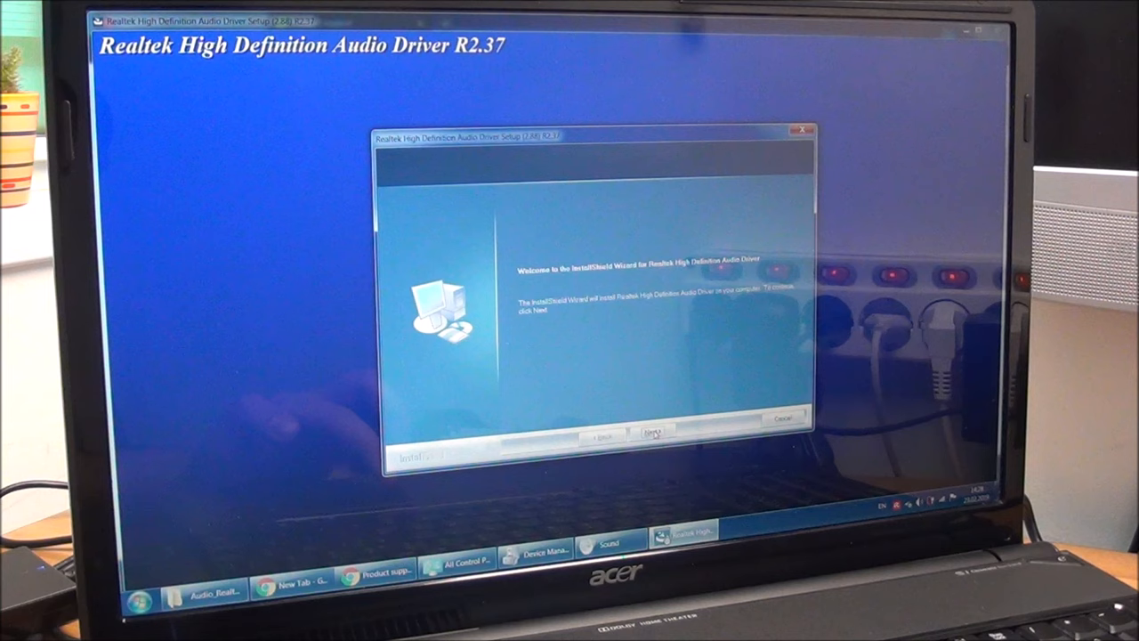
click(652, 436)
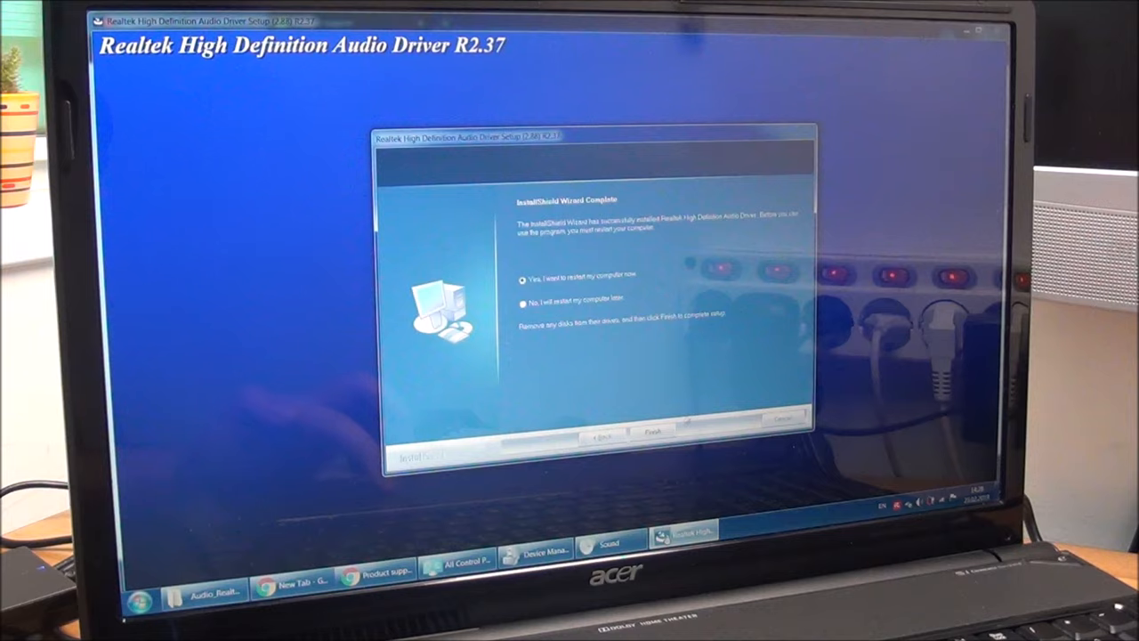
click(650, 433)
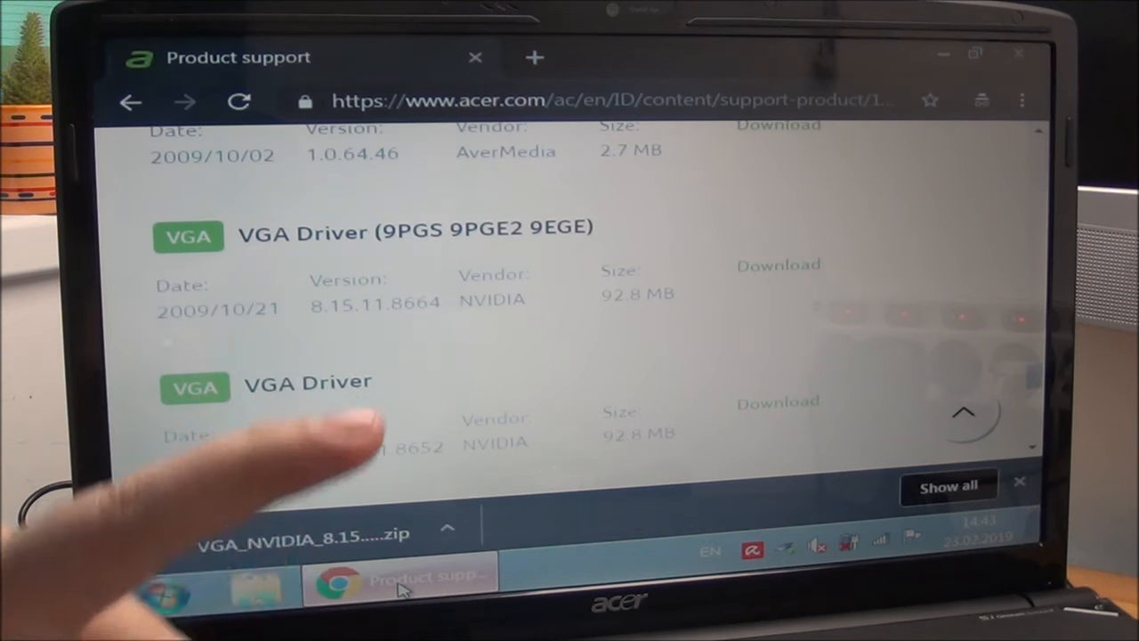
mouse_move(401, 445)
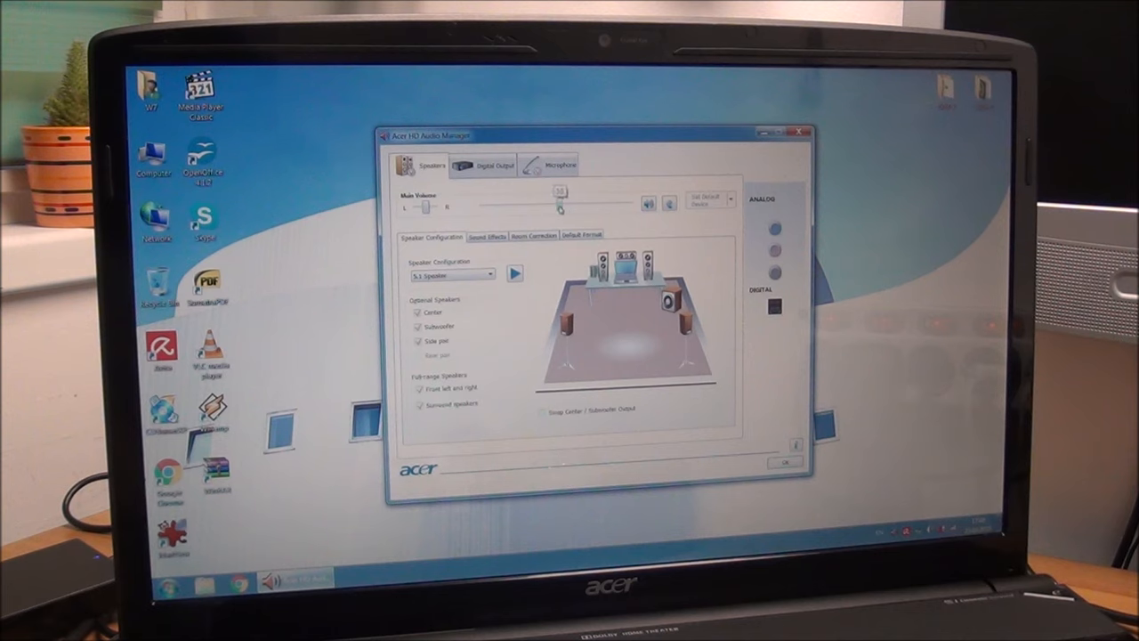
Lower and then raise the Main Volume slider while testing, then close Acer HD Audio Manager
drag(561, 206, 511, 205)
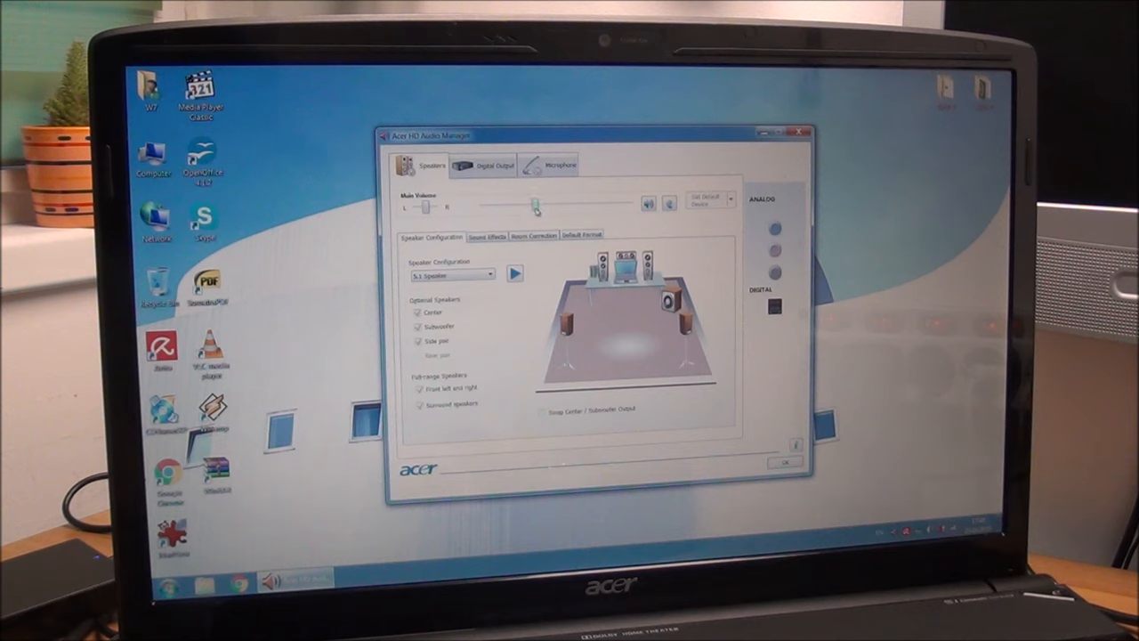
click(515, 273)
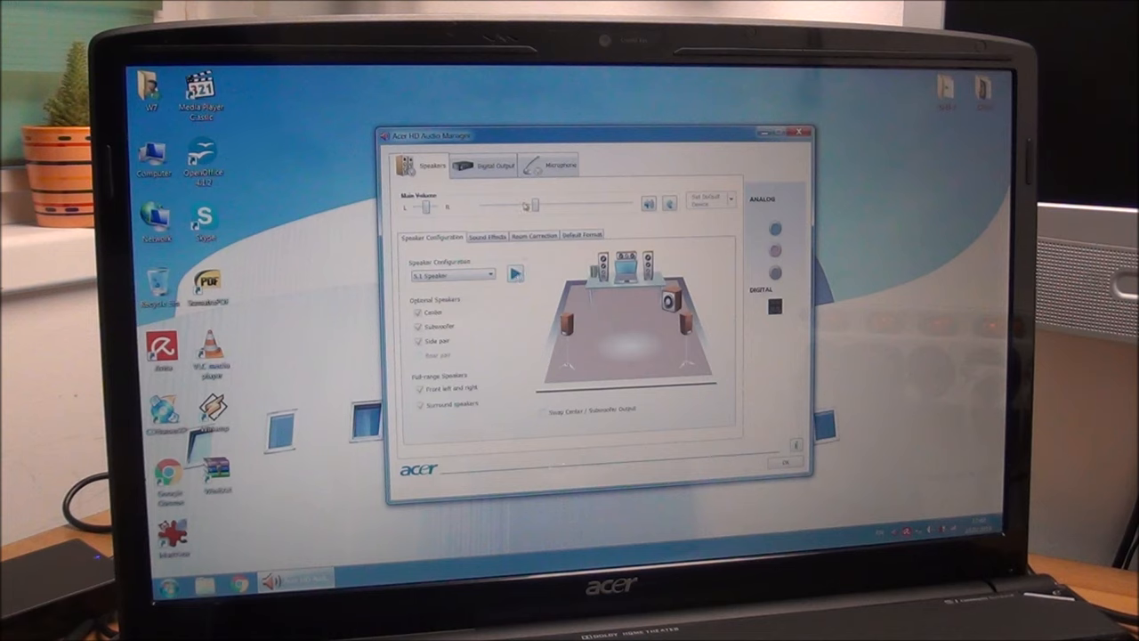
drag(527, 205, 567, 205)
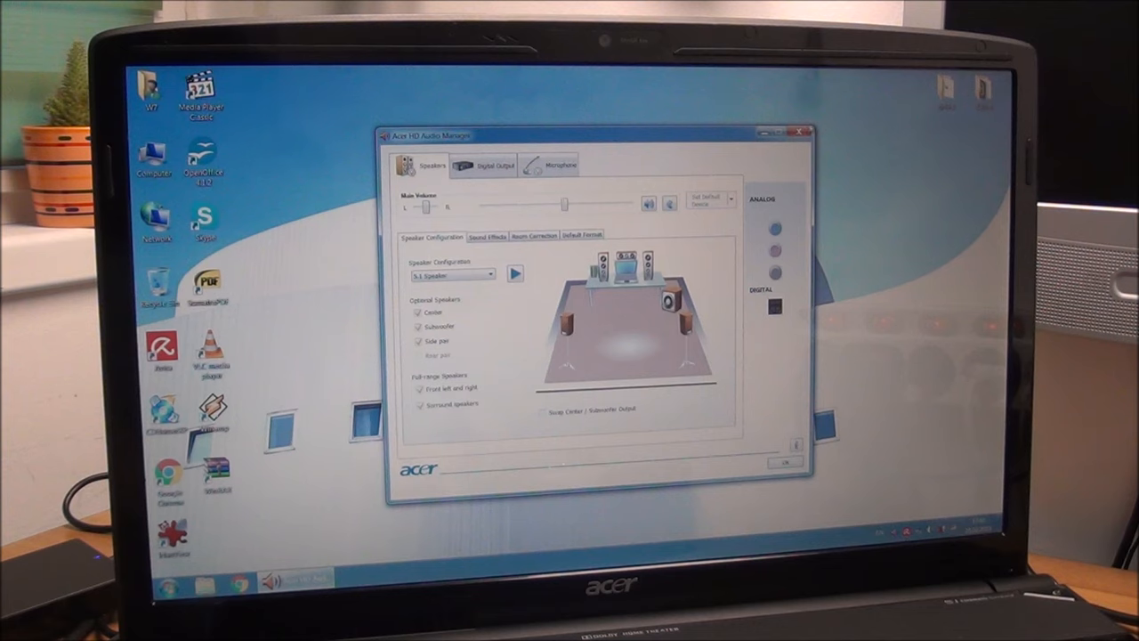
click(801, 132)
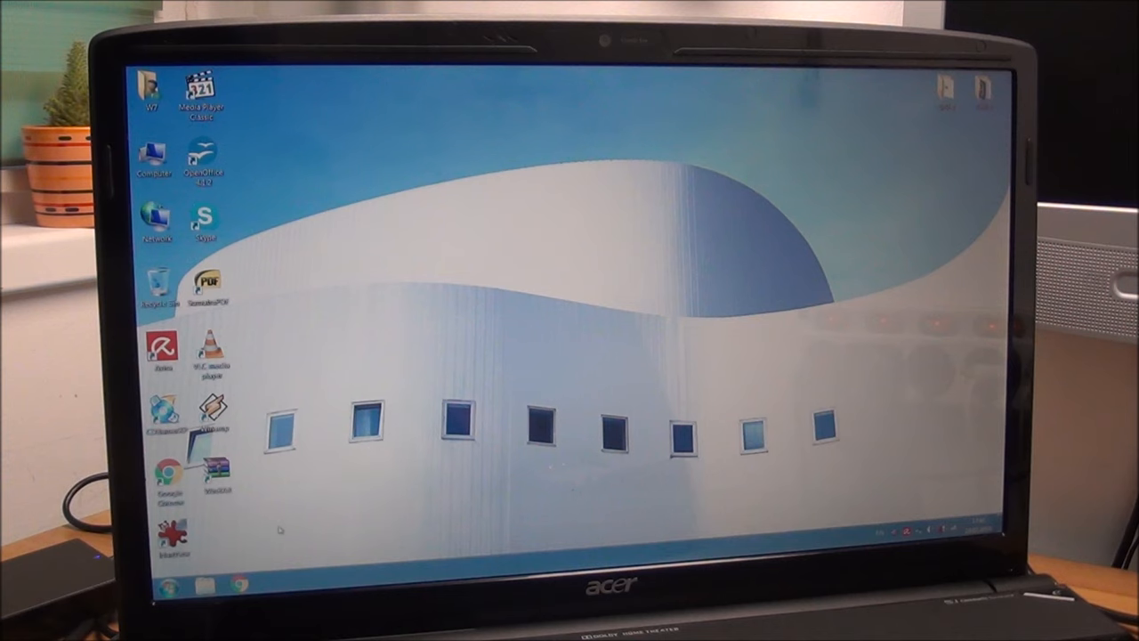
Open Device Manager via Computer Properties; expand Sound, video and game controllers and System devices
click(164, 588)
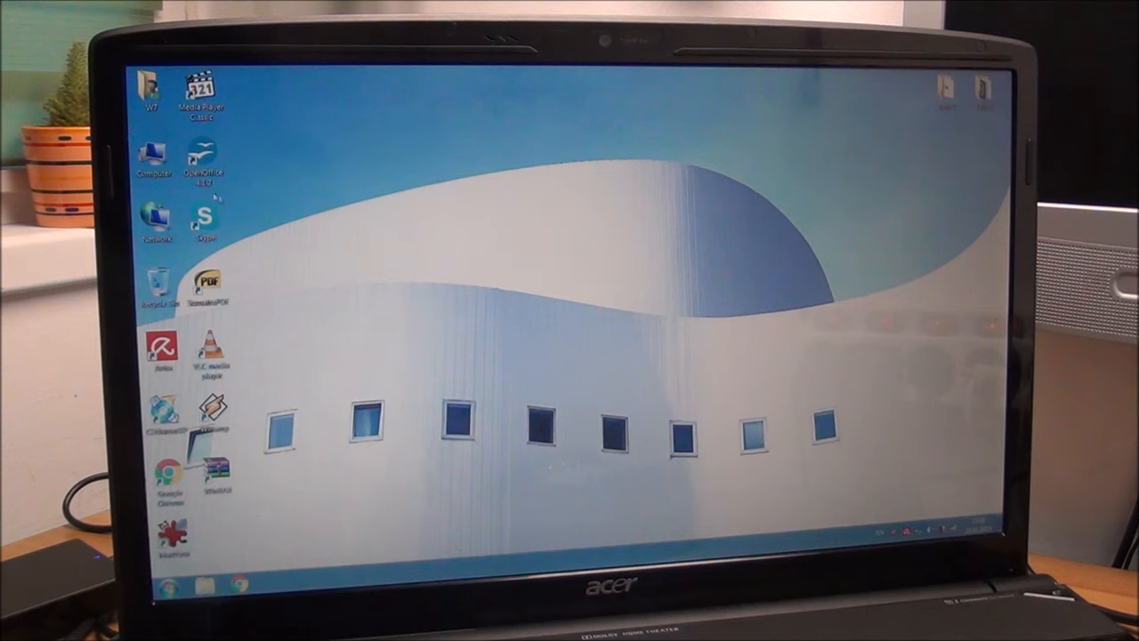
right_click(154, 165)
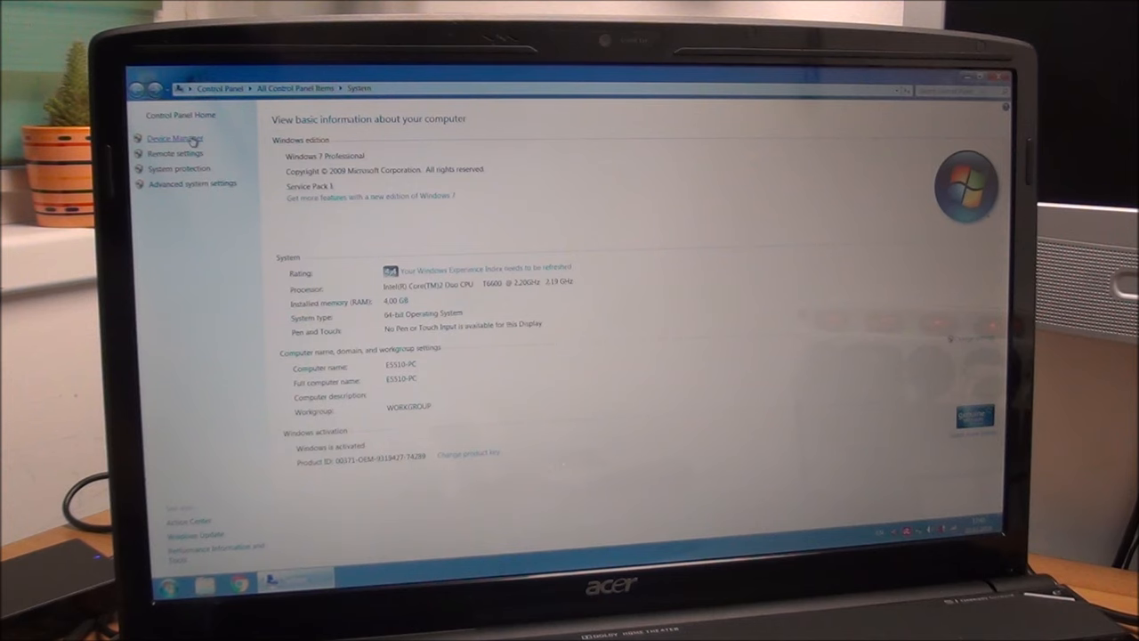
click(176, 139)
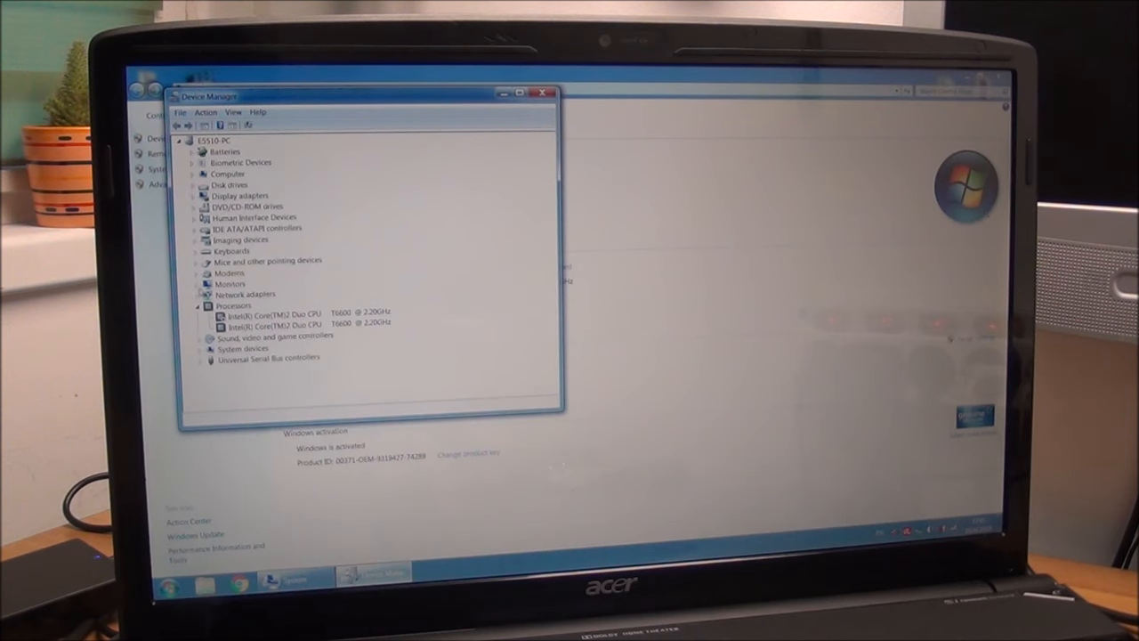
click(207, 336)
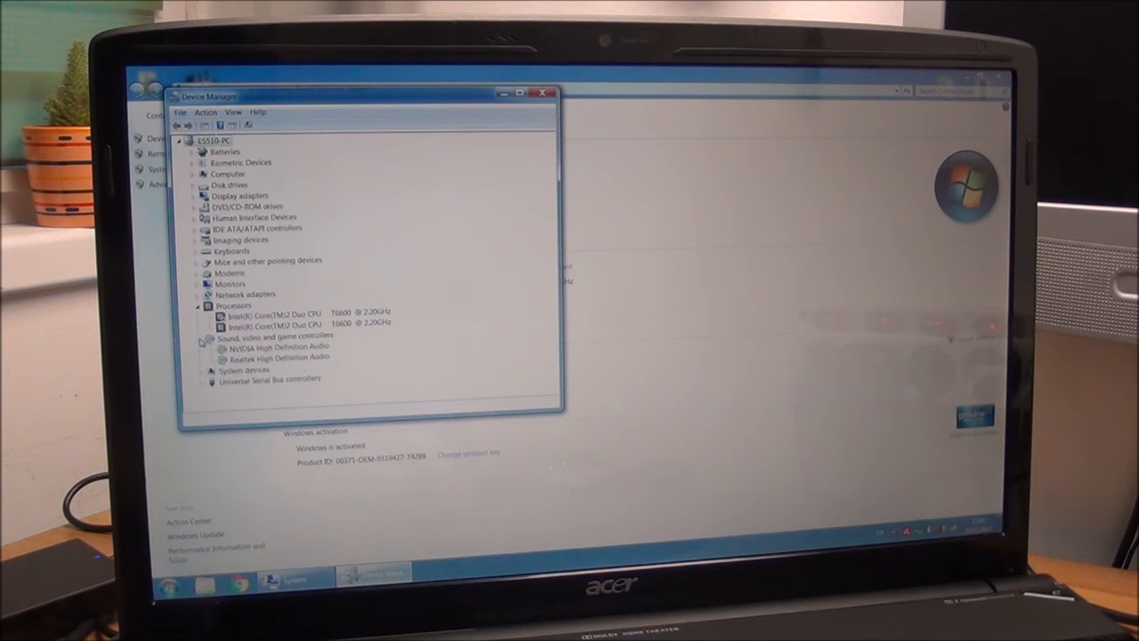
click(205, 335)
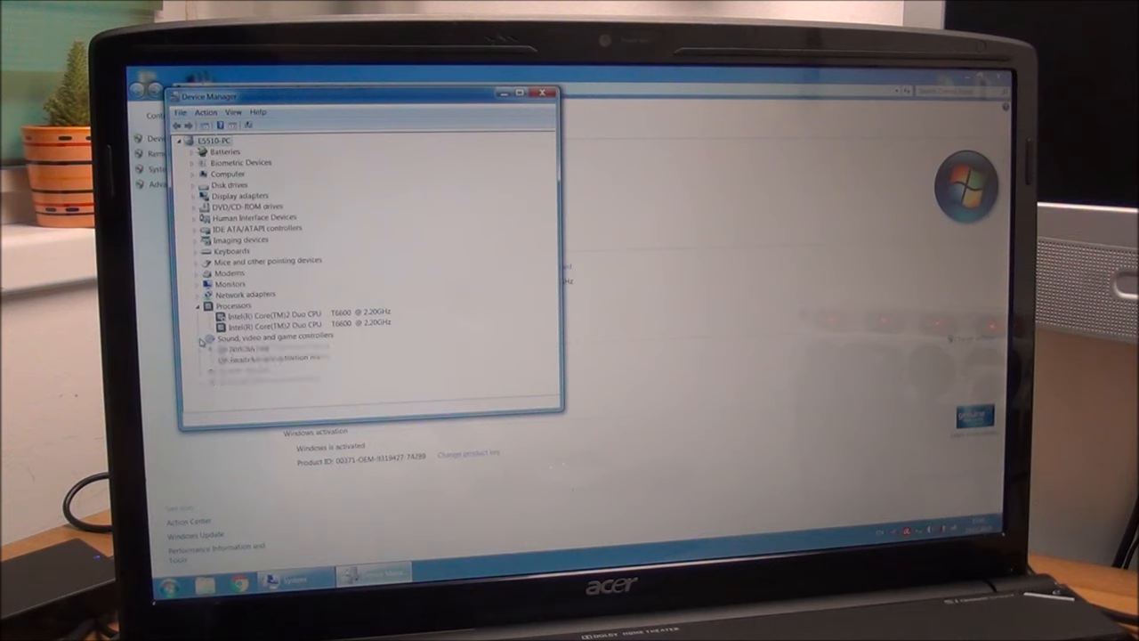
click(201, 336)
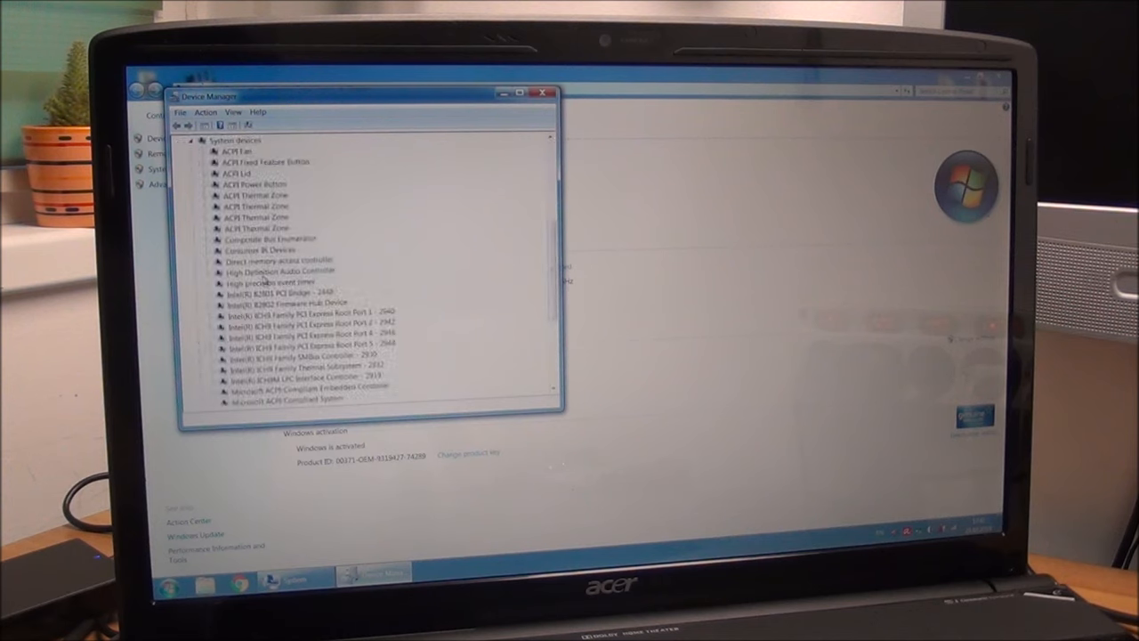
right_click(280, 271)
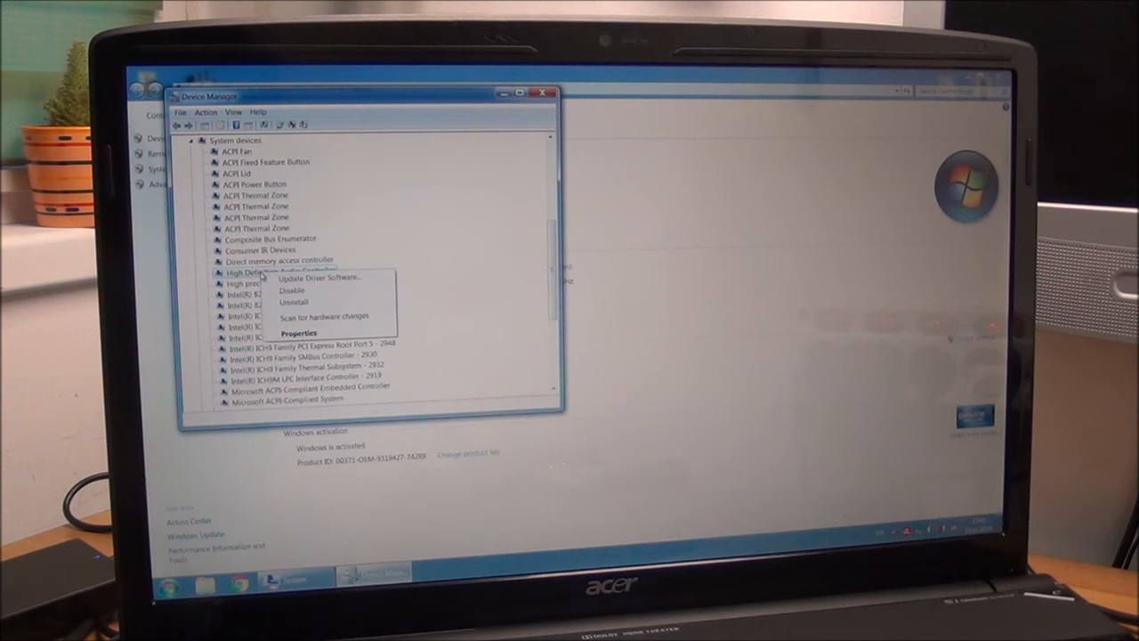
click(293, 290)
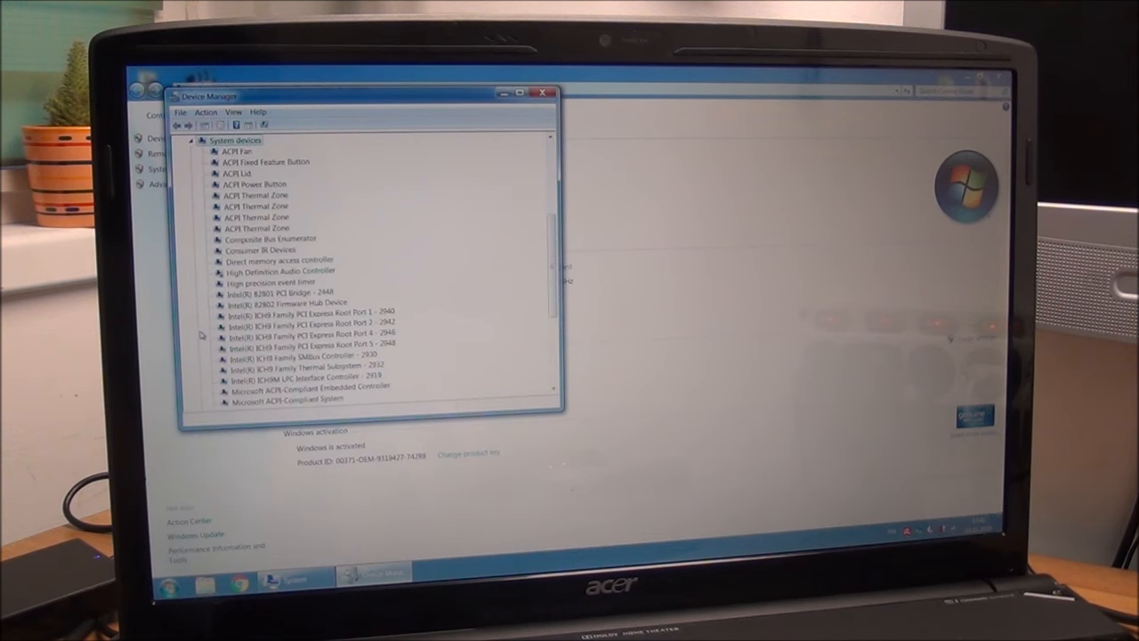
click(281, 271)
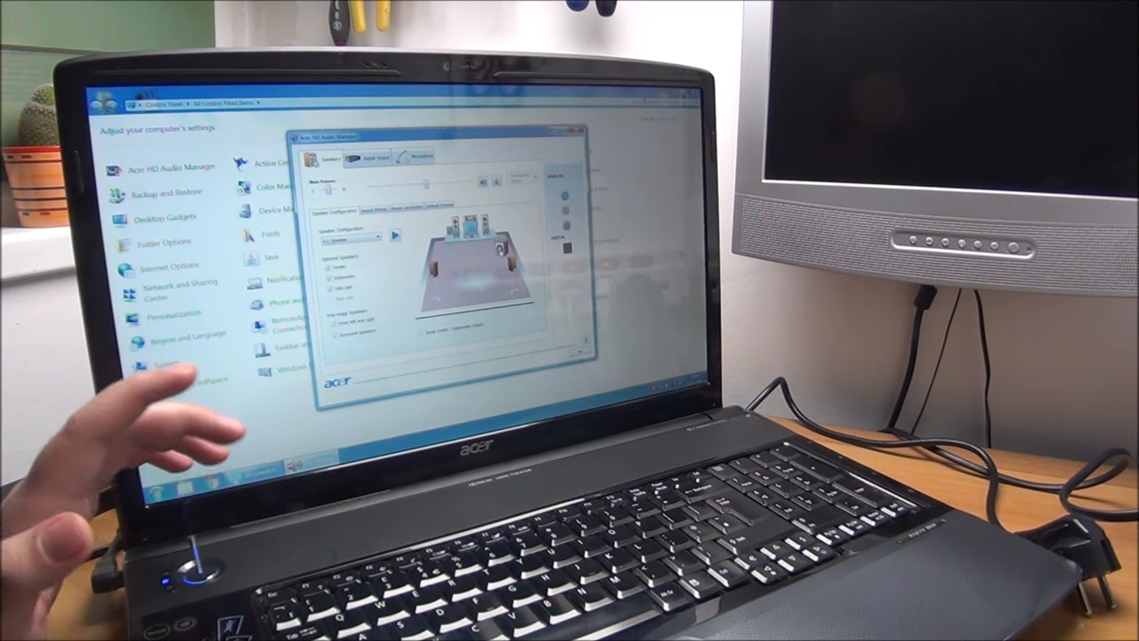
mouse_move(160, 463)
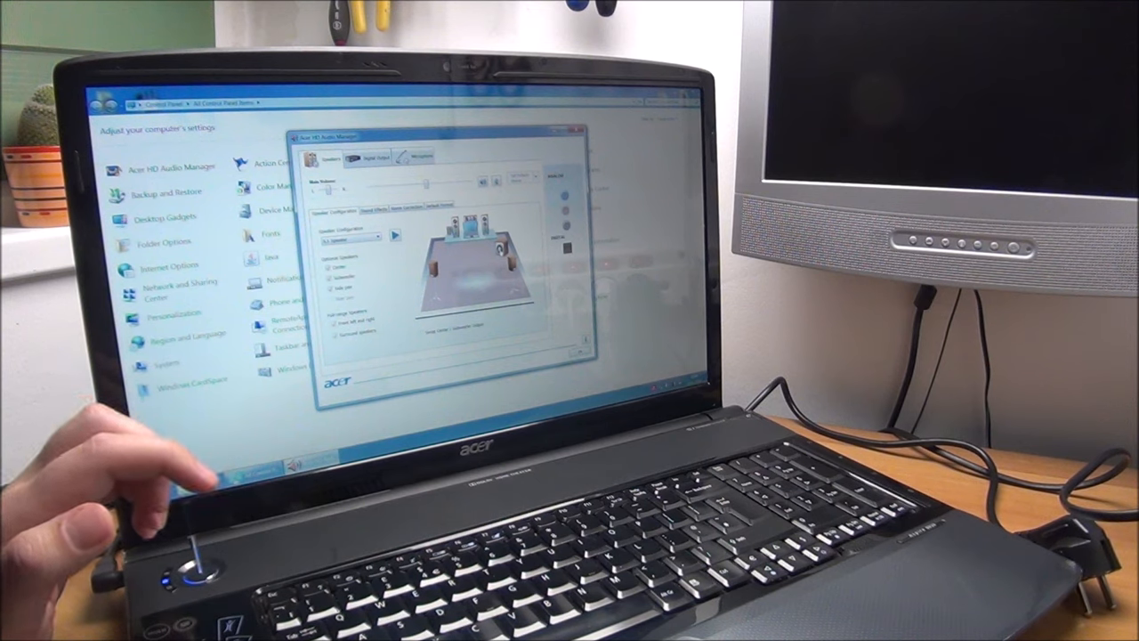